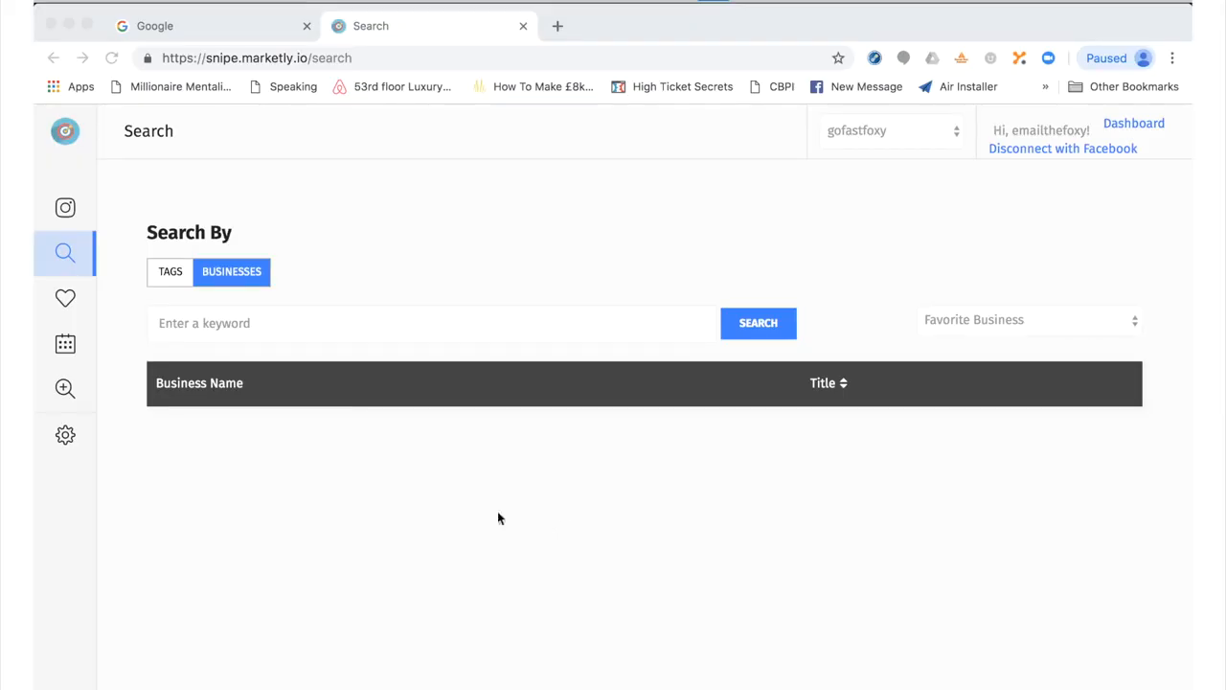
mouse_move(435, 260)
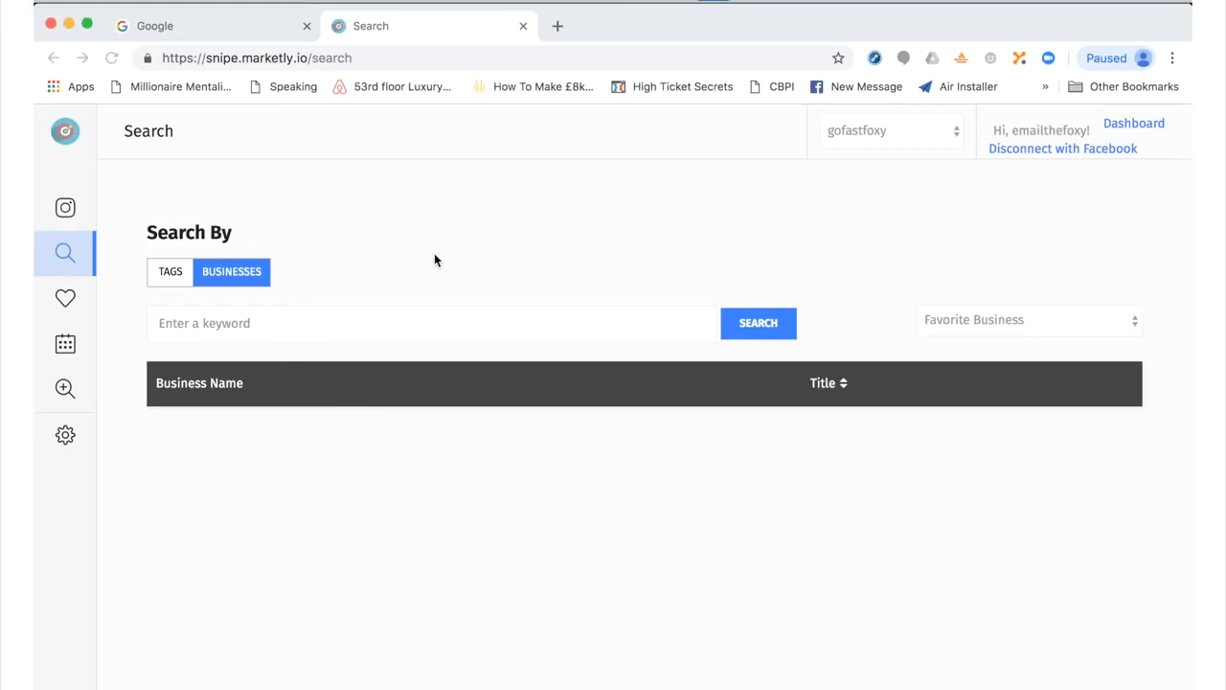
- Search businesses for grantcardone and select the Grant Cardone account from the results
text(gra)
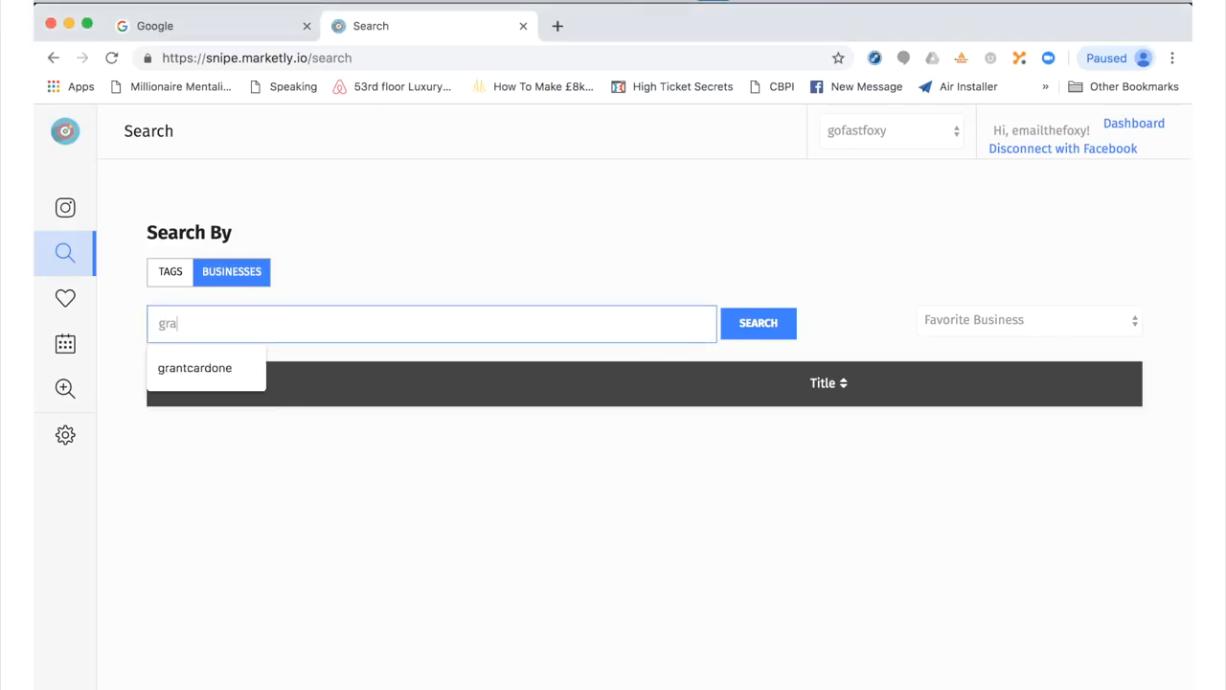
click(195, 367)
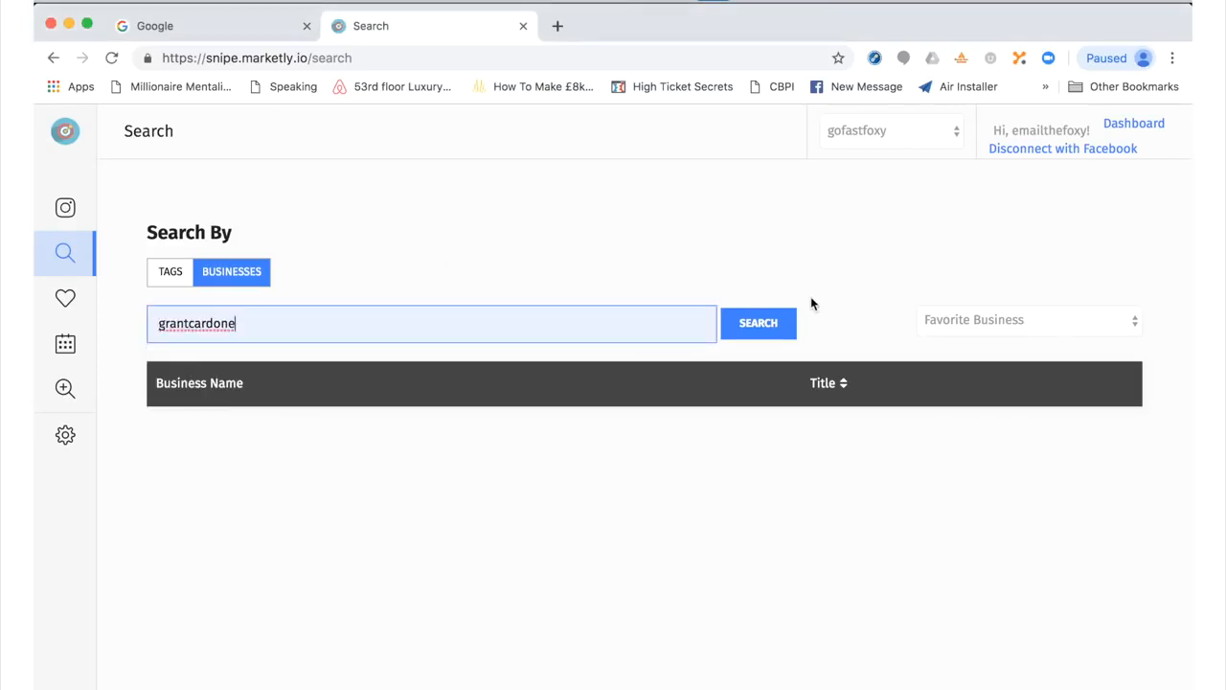
click(758, 322)
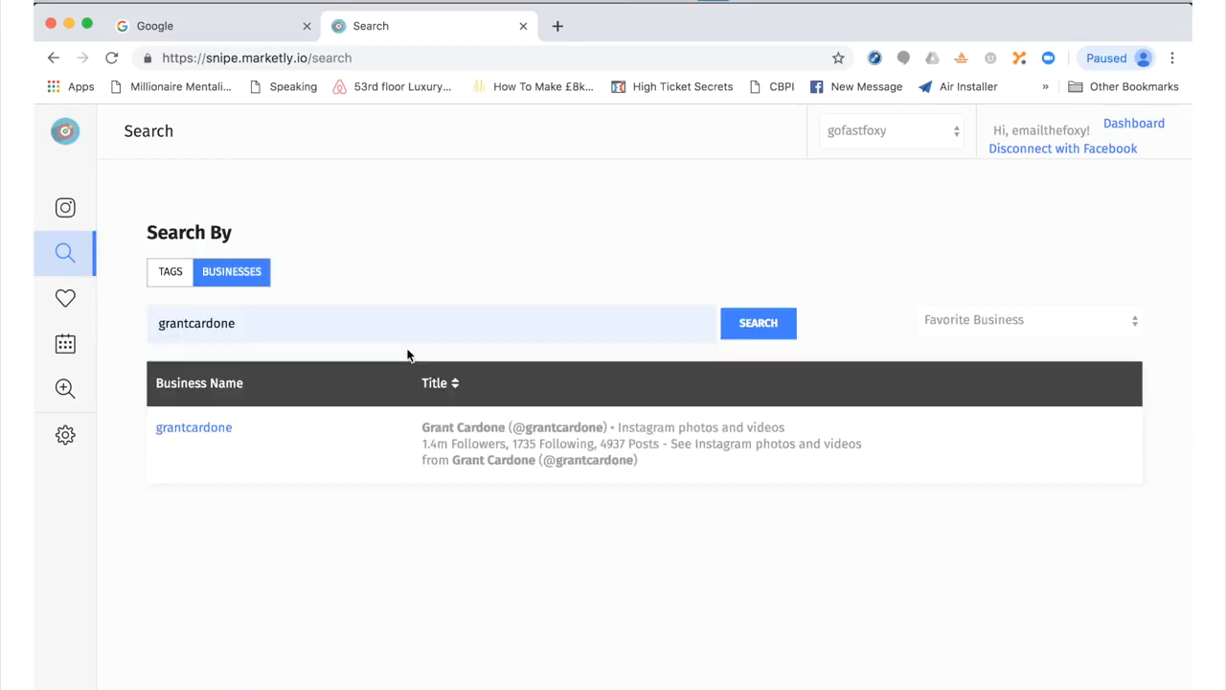
click(759, 322)
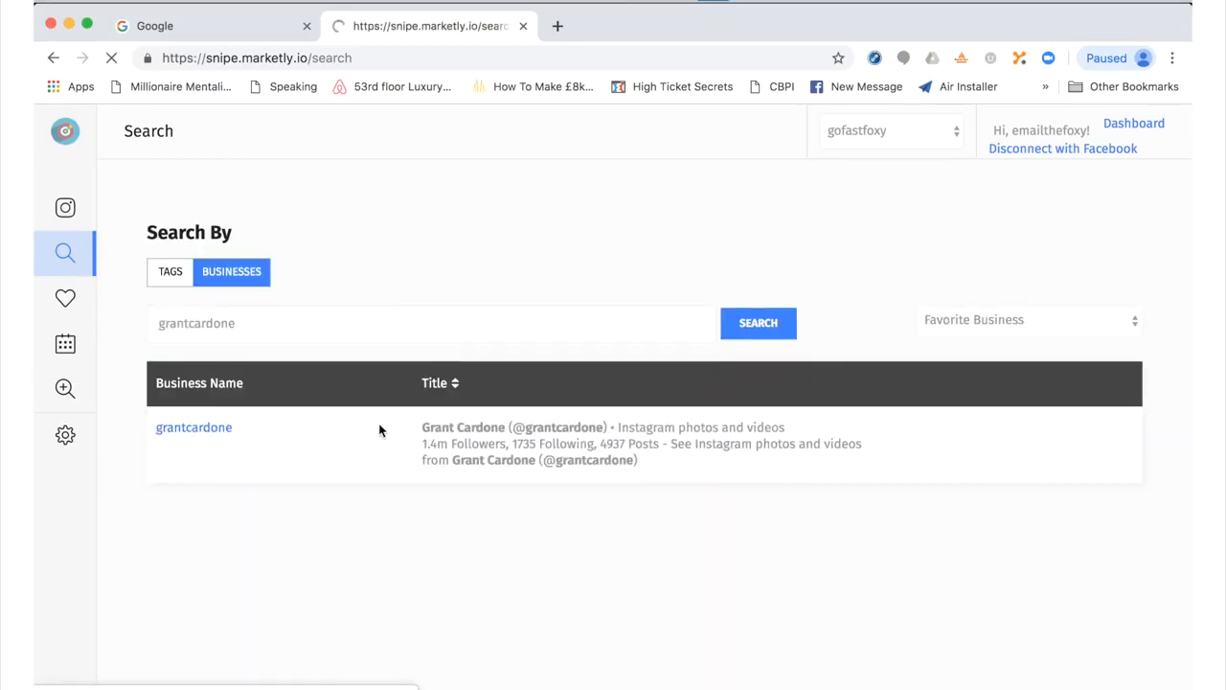
- List grantcardone's Instagram posts via View Posts on the profile card
click(194, 427)
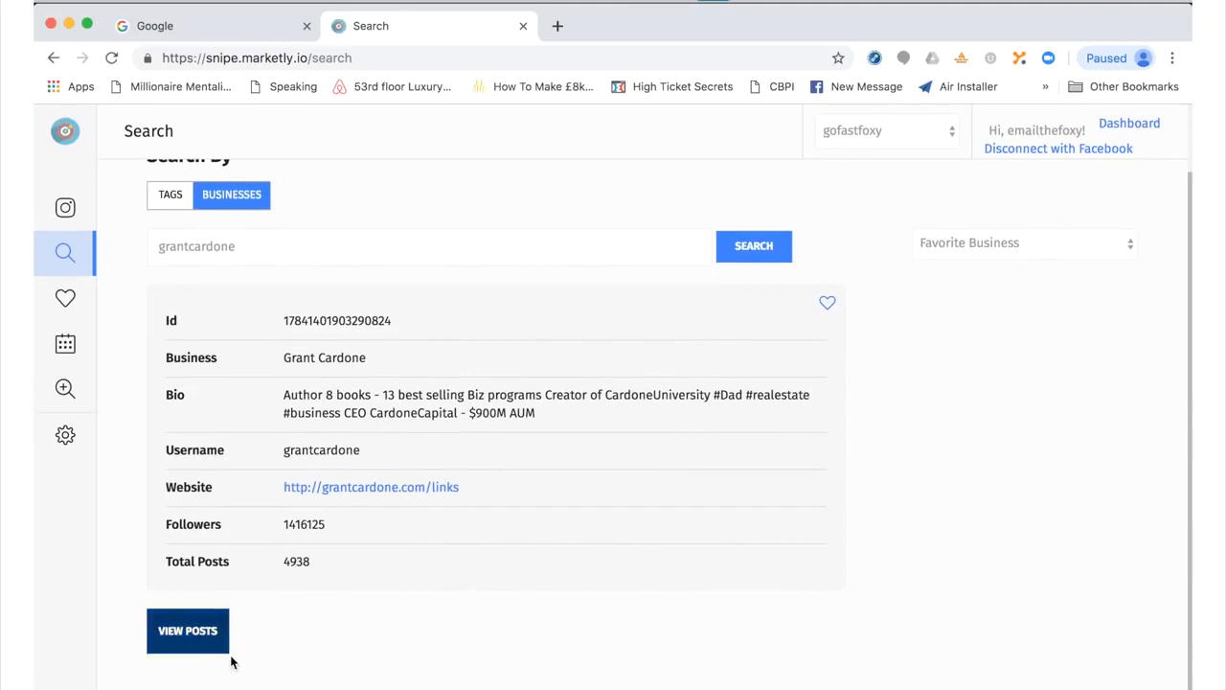
click(188, 630)
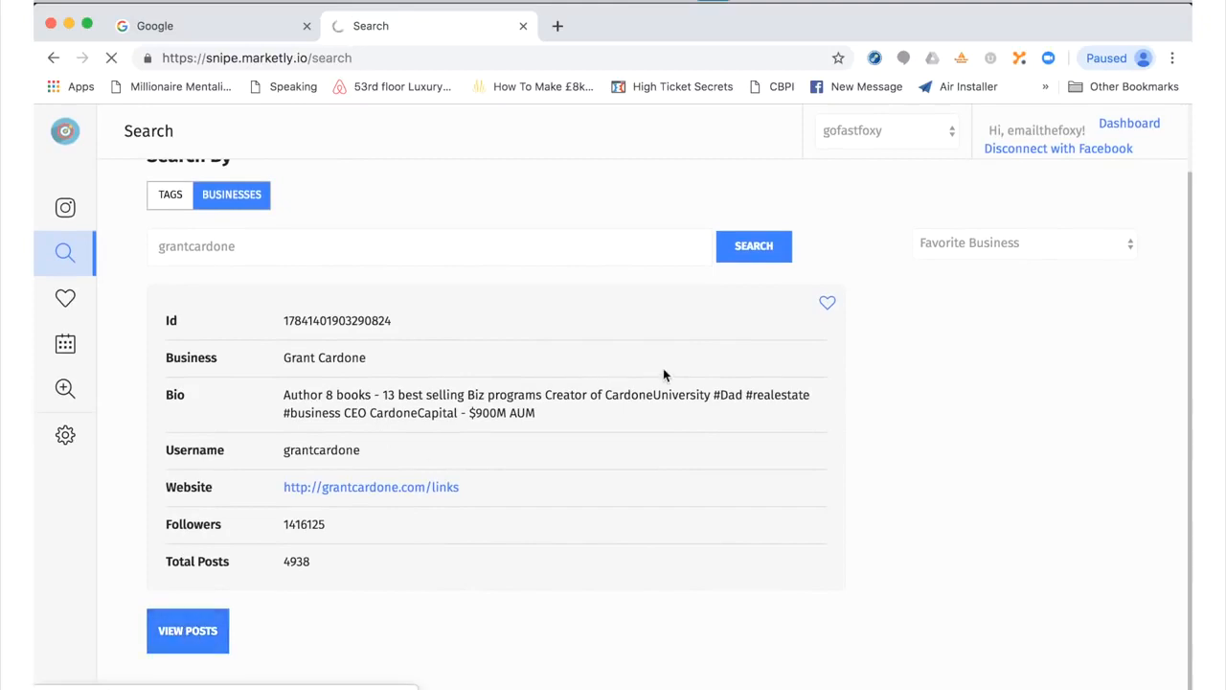
click(188, 630)
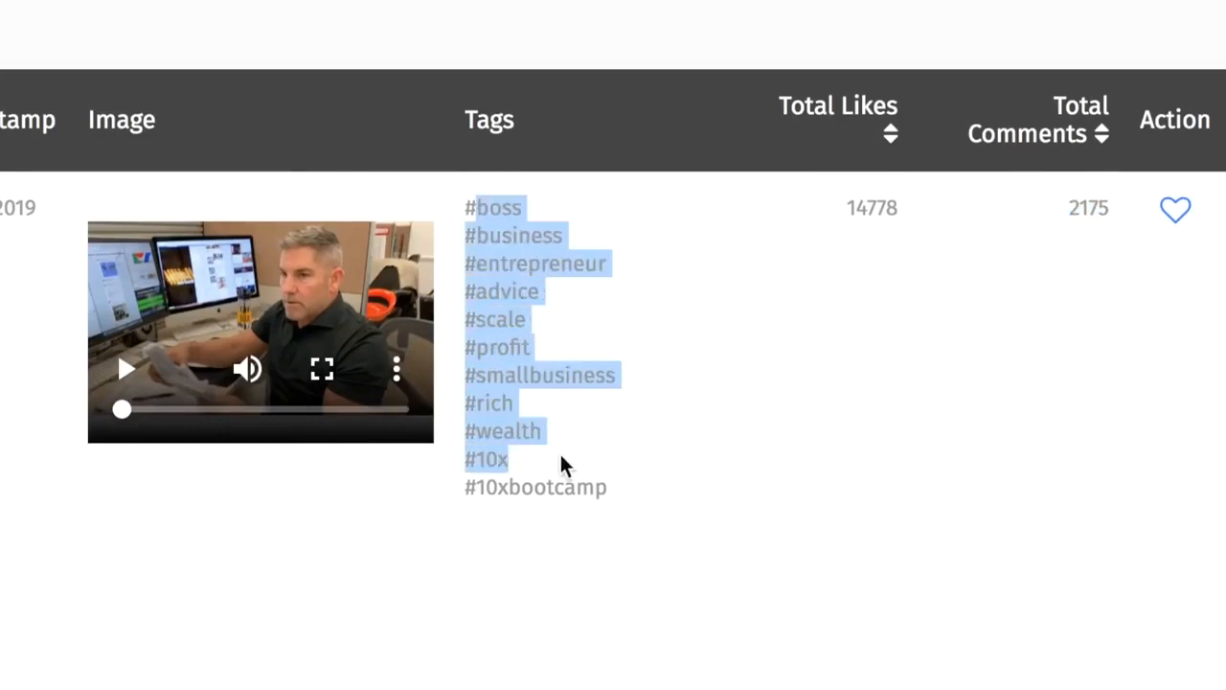
- Tick the 03/16/2019 post and scroll through the remaining post results
click(126, 367)
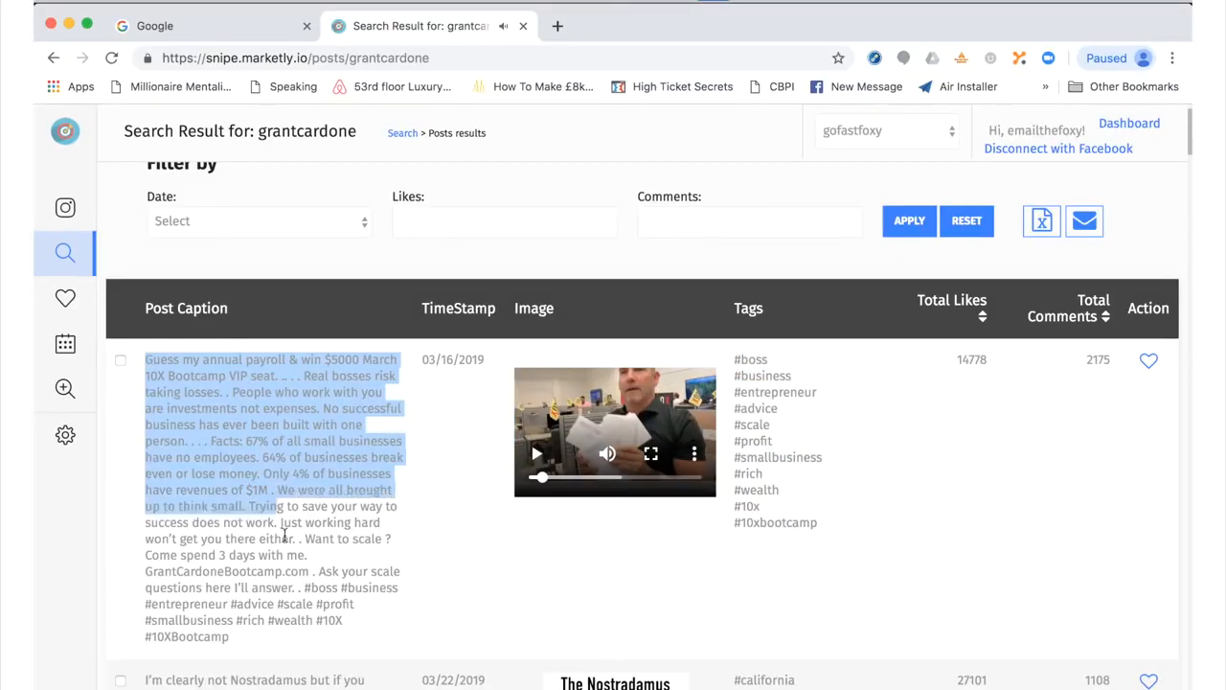
scroll(down, 3)
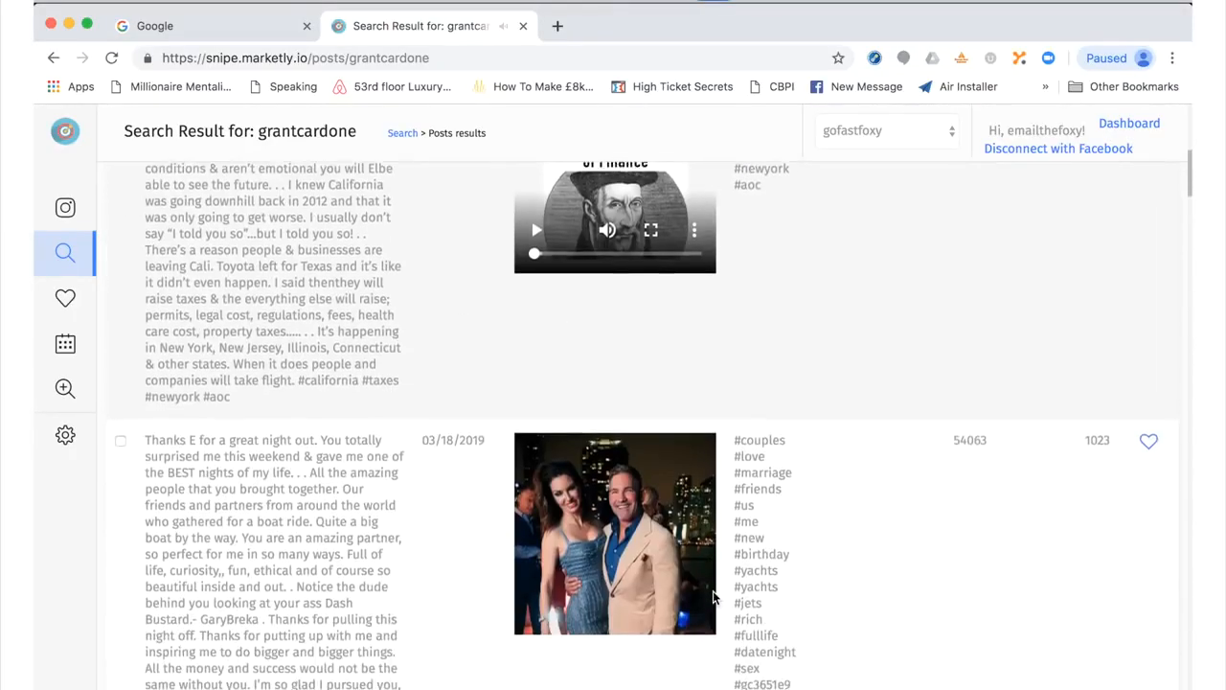
scroll(down, 3)
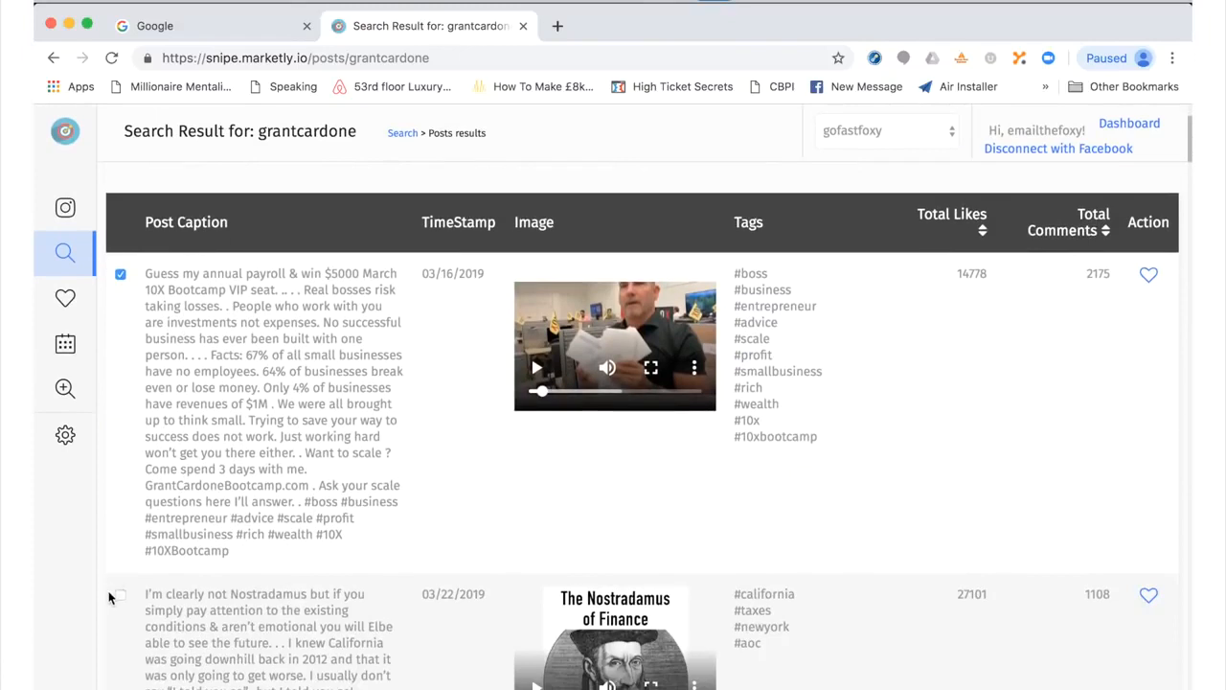
scroll(down, 3)
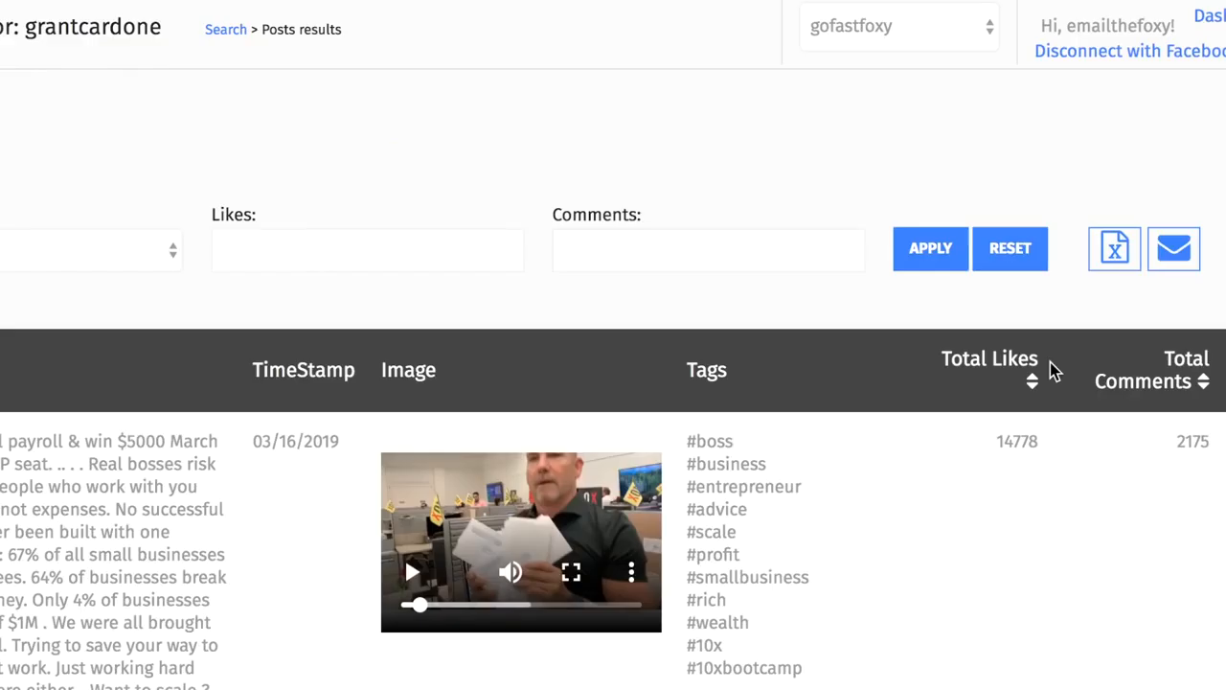
mouse_move(1115, 249)
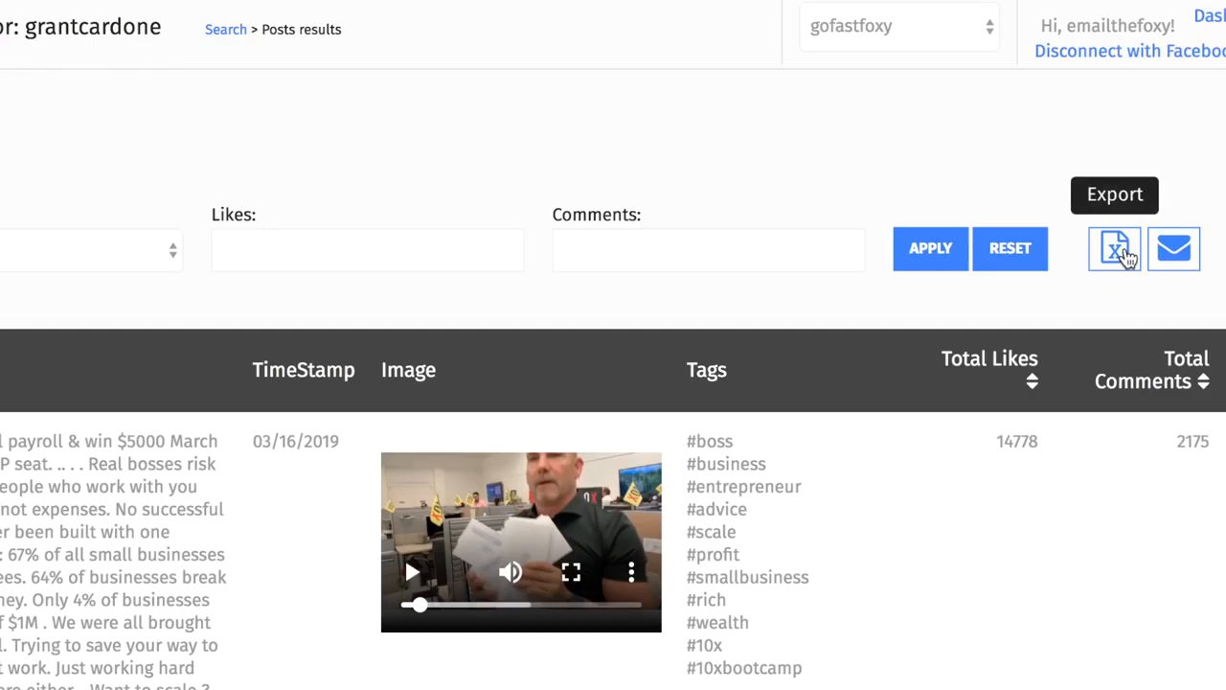
- Review the Send as Email Content option and recipient field for the results, then close the dialog
click(1172, 249)
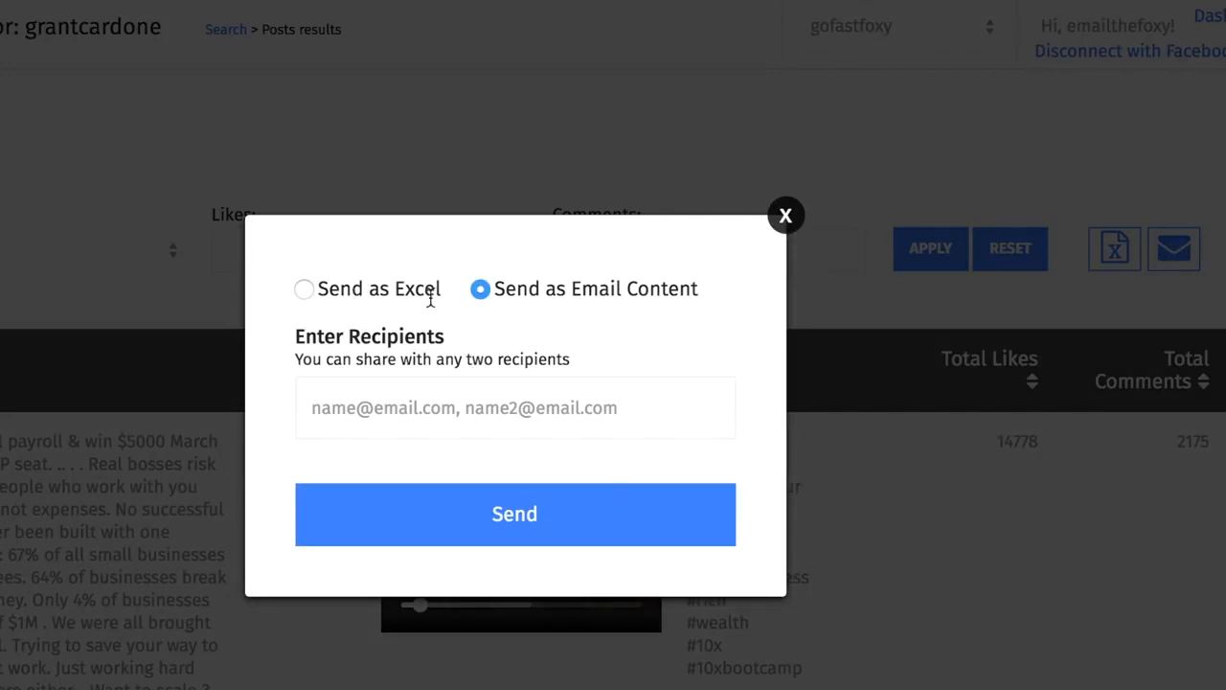
double_click(632, 288)
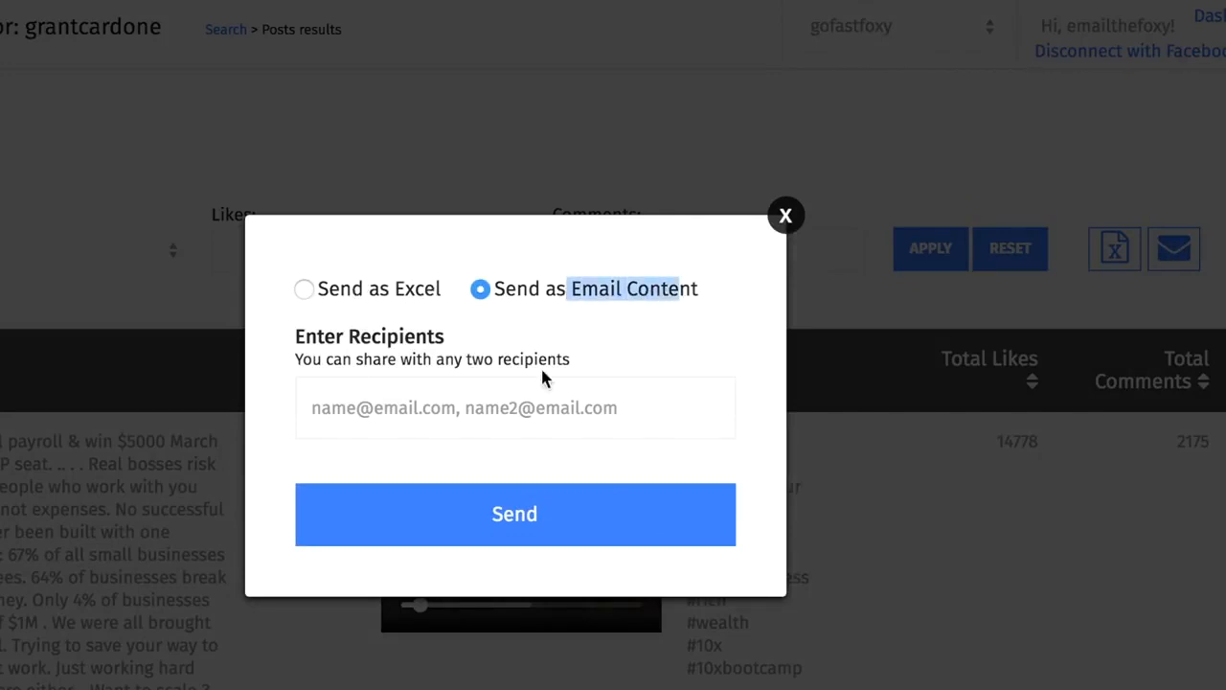
click(513, 406)
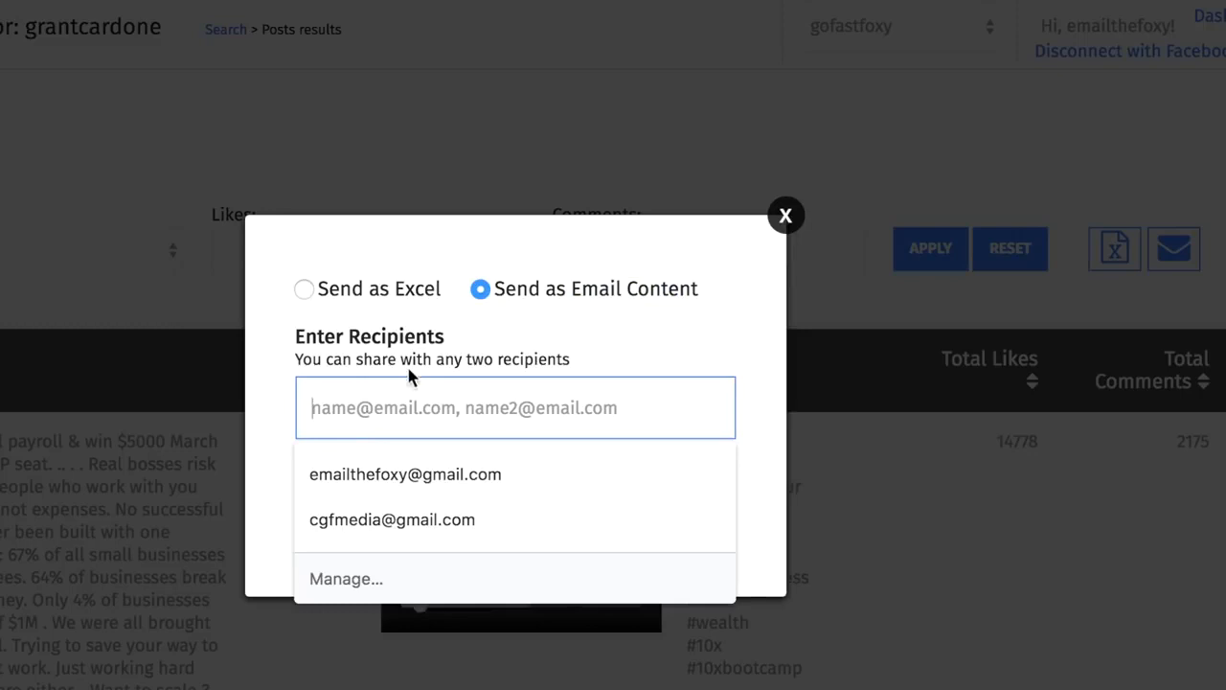
click(513, 406)
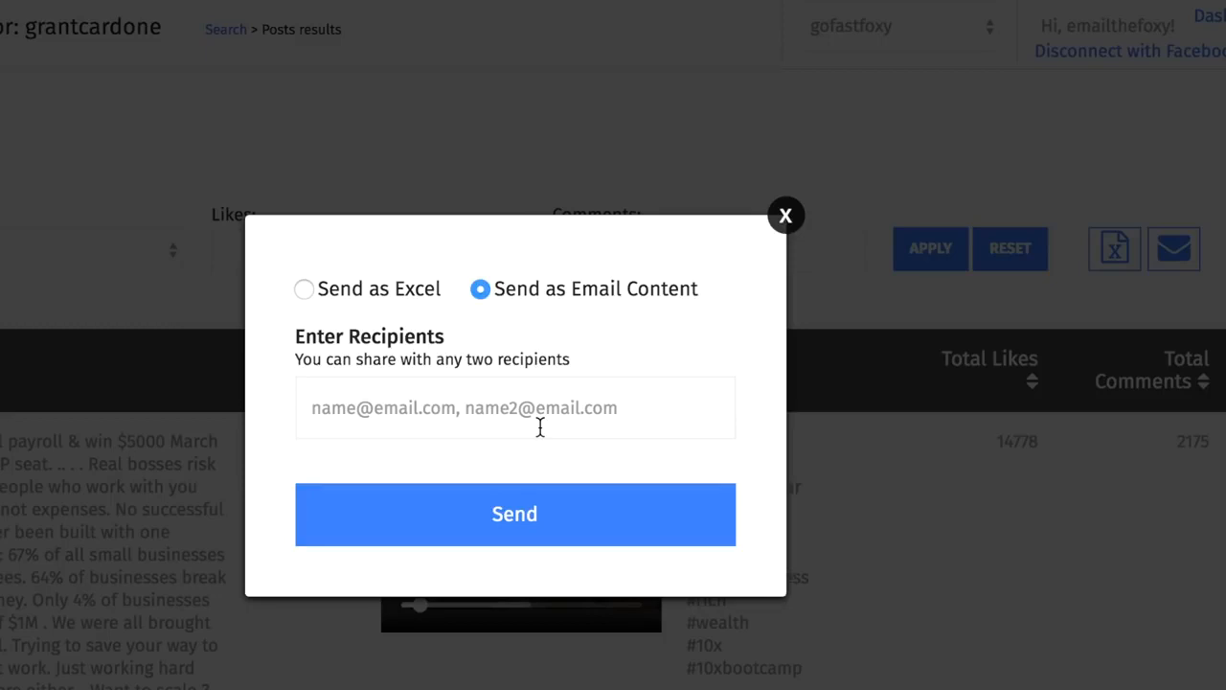
click(786, 214)
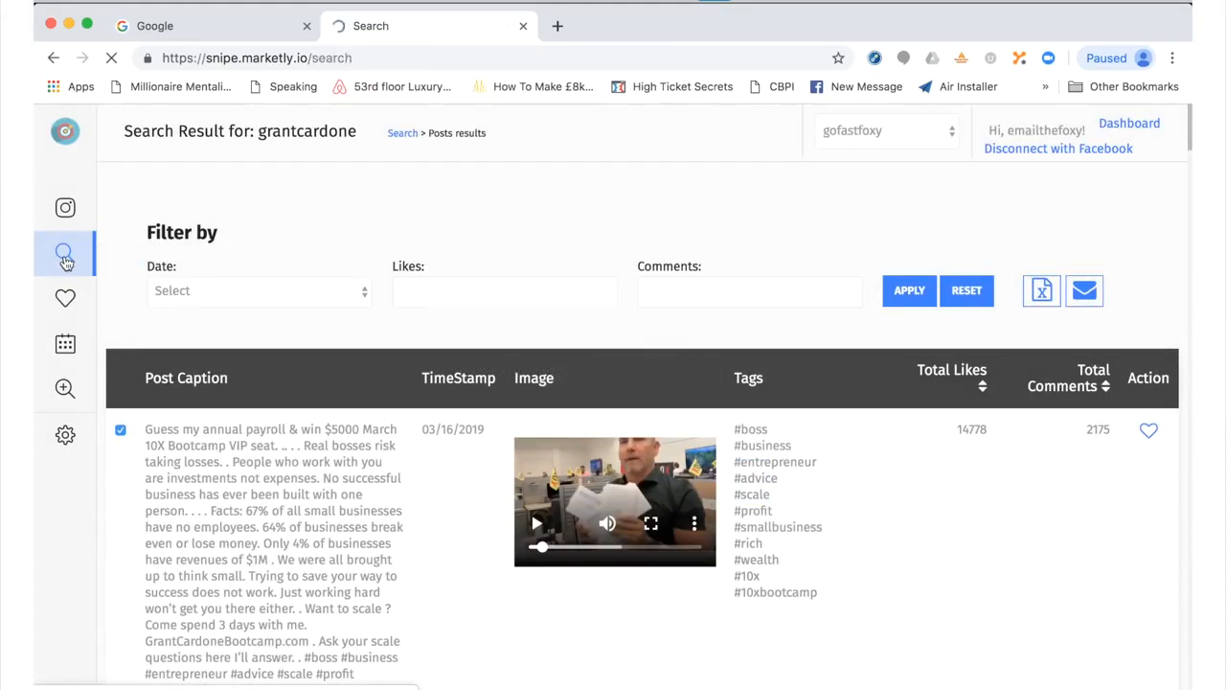
- Run a hashtag search for makemoneyonline and browse its top media posts
click(65, 253)
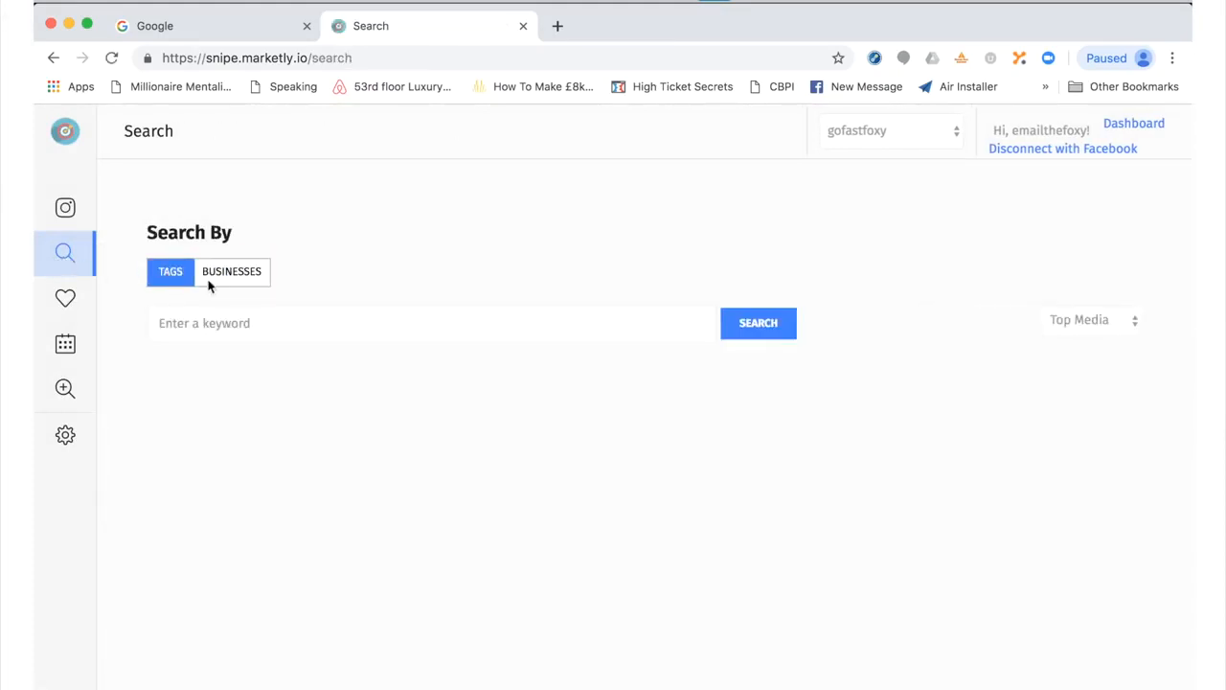
text(makemoneyonline)
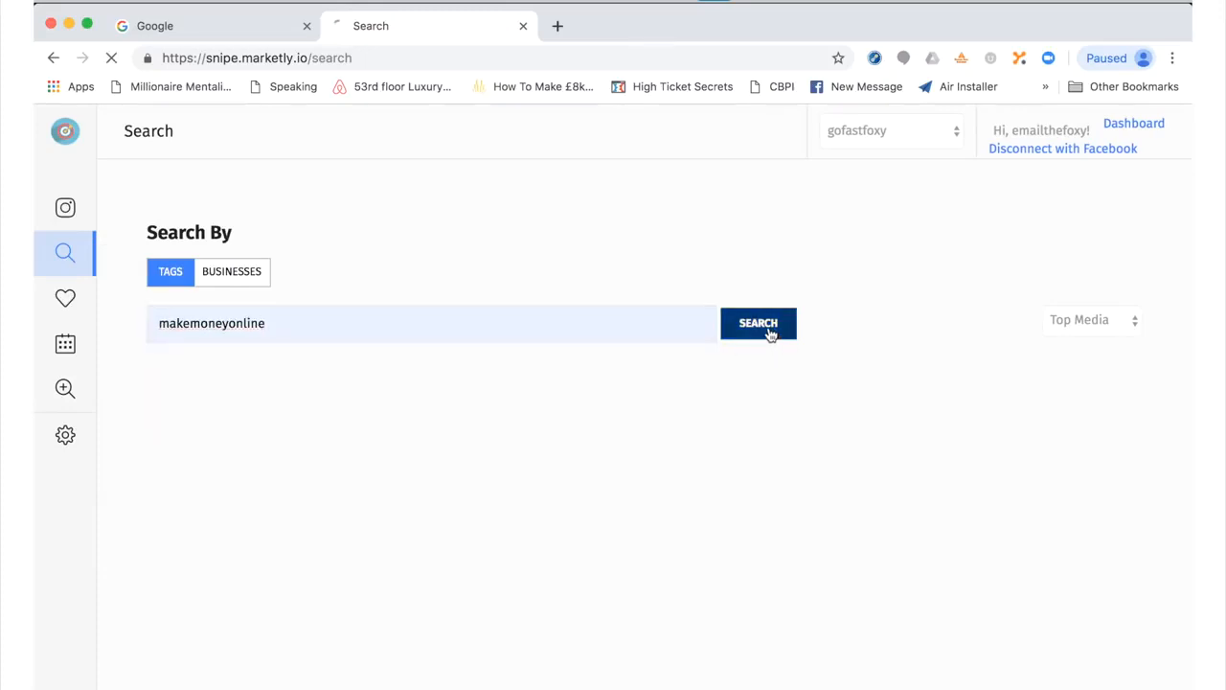
click(759, 322)
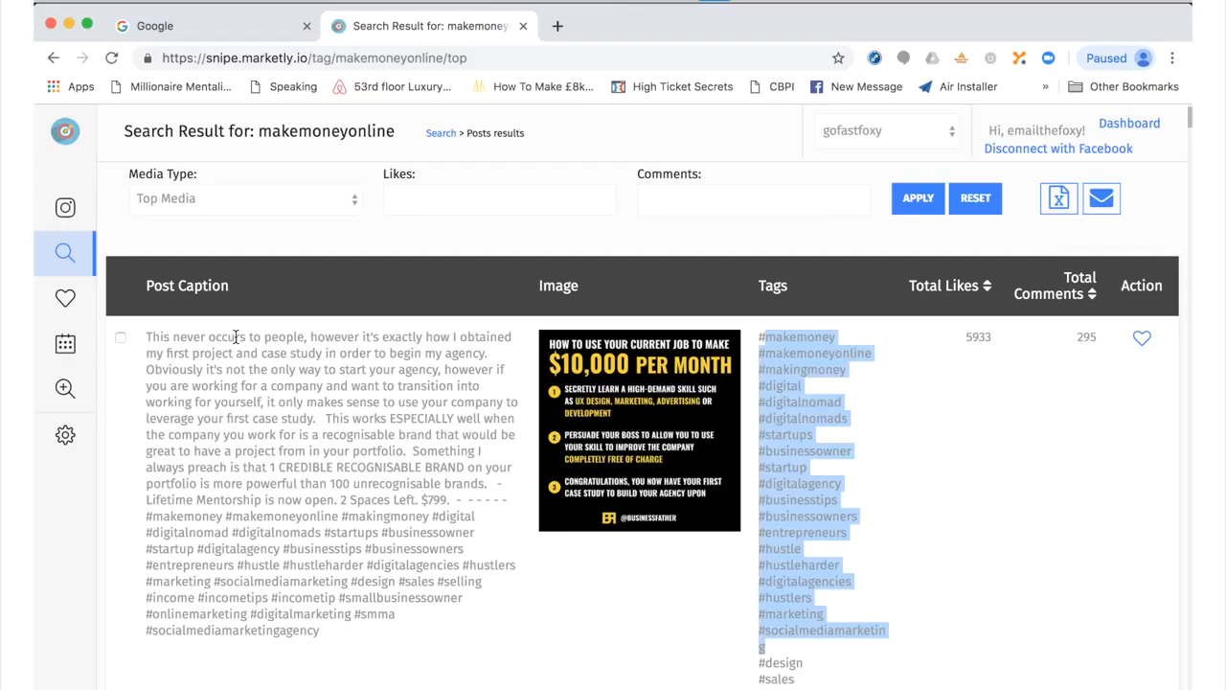
scroll(down, 3)
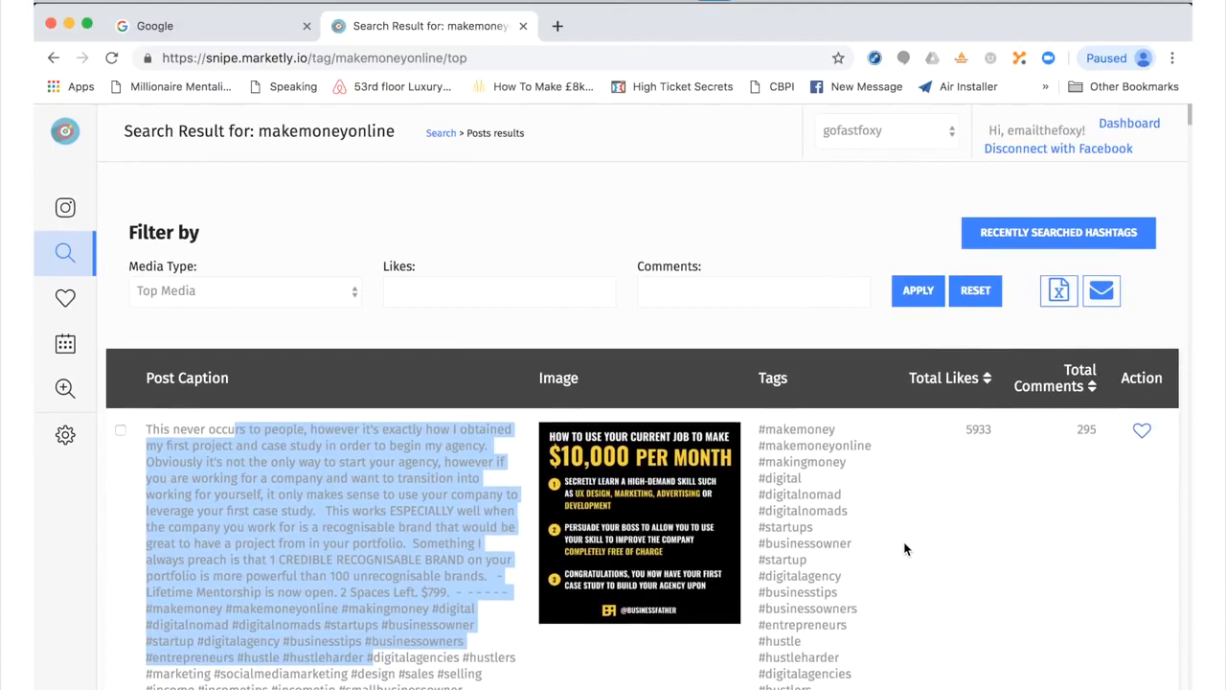
scroll(down, 3)
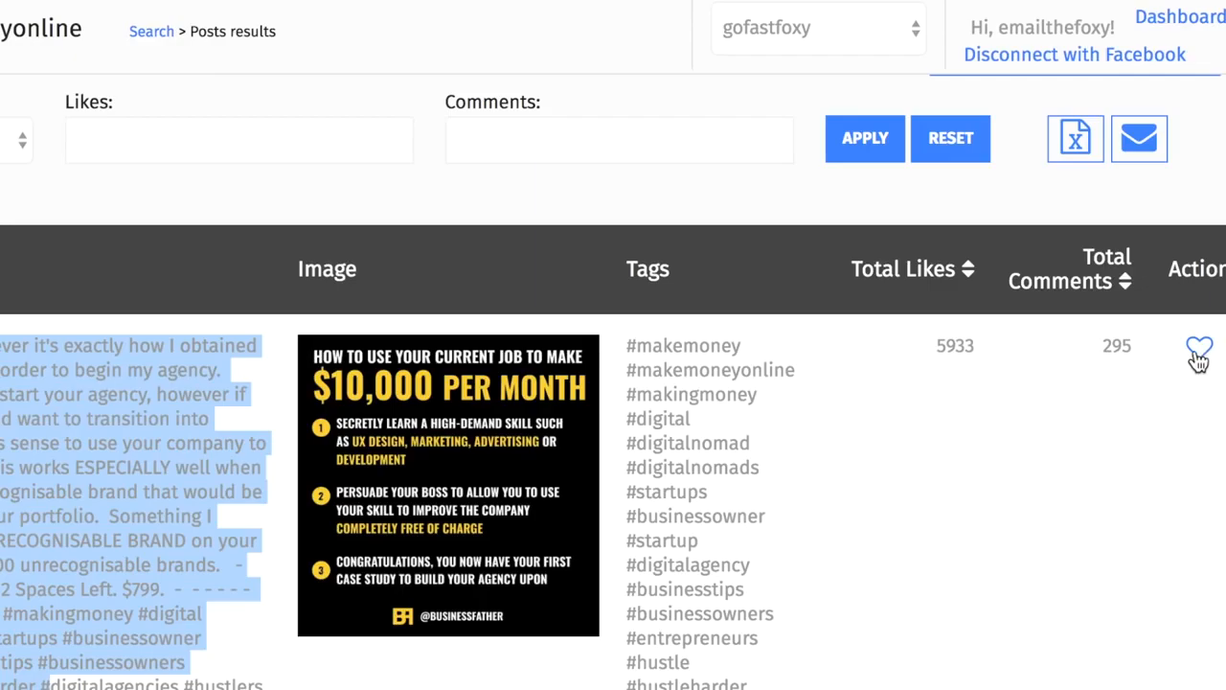
- Save the first makemoneyonline post to favorites under a new 'makemoney' category
click(1199, 345)
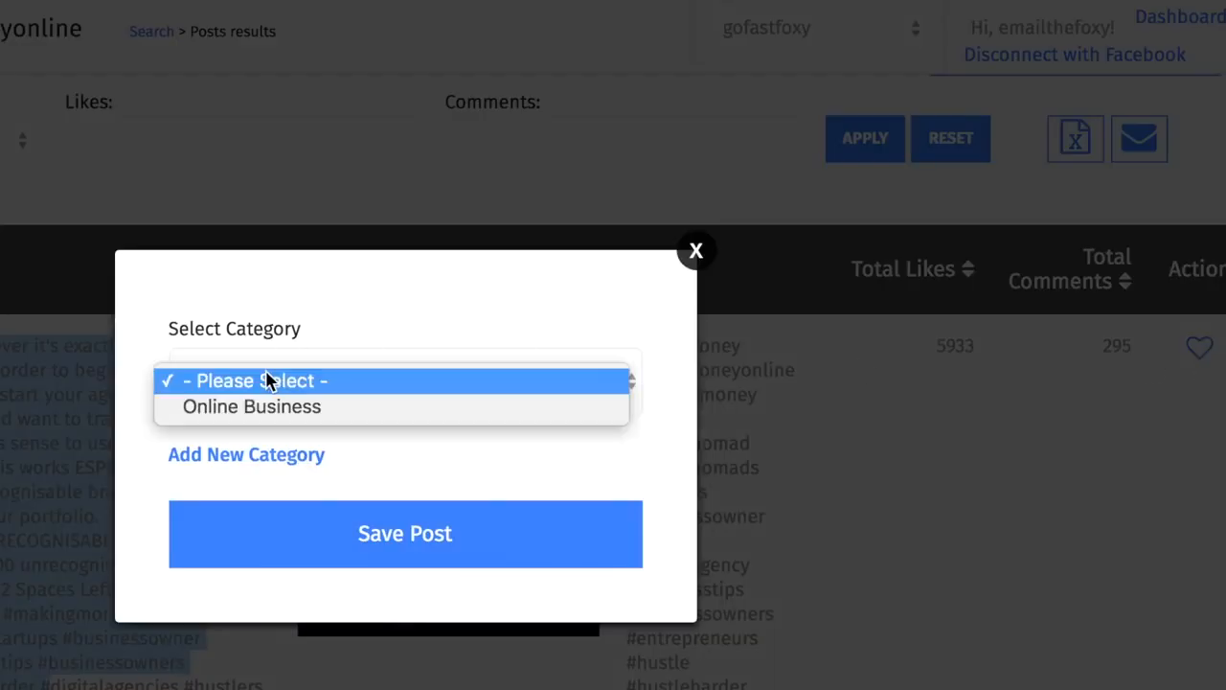
click(259, 379)
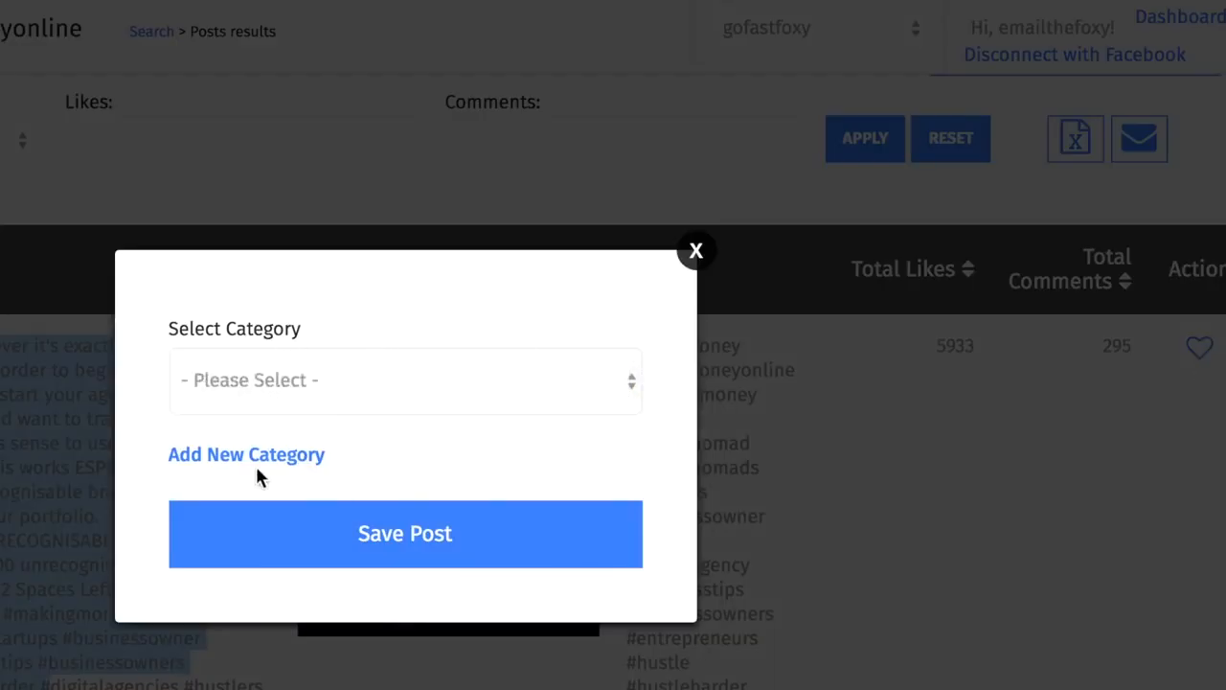
click(245, 454)
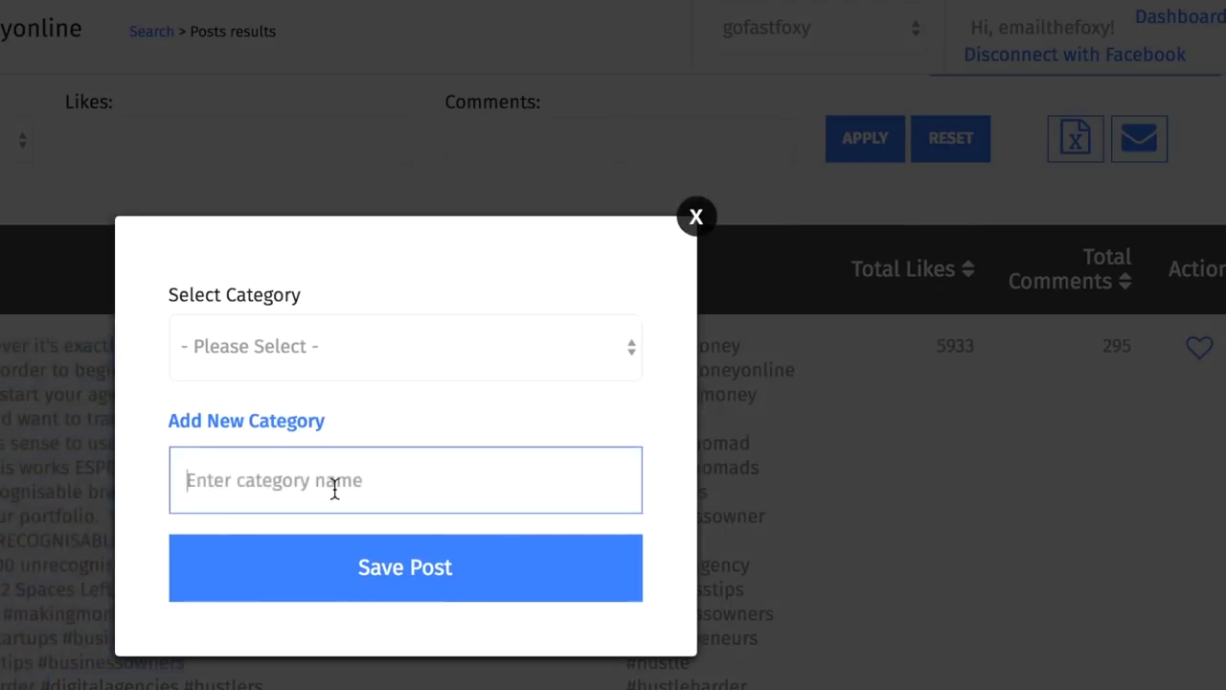
text(makemoney)
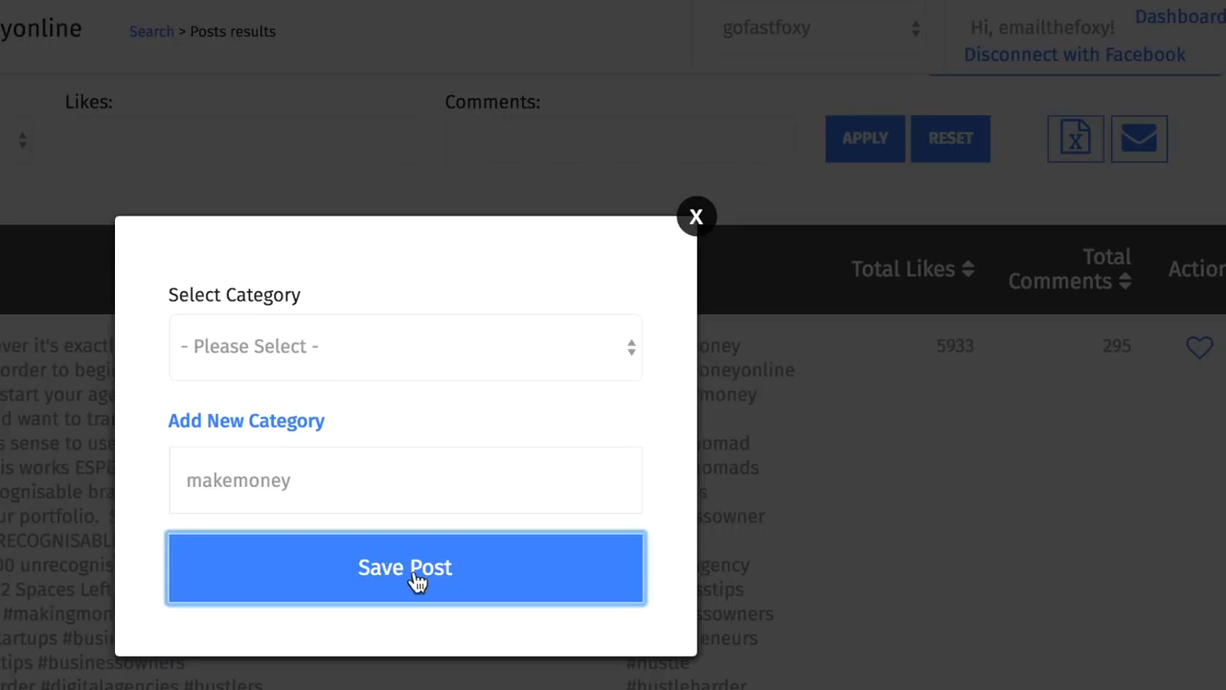
mouse_move(349, 353)
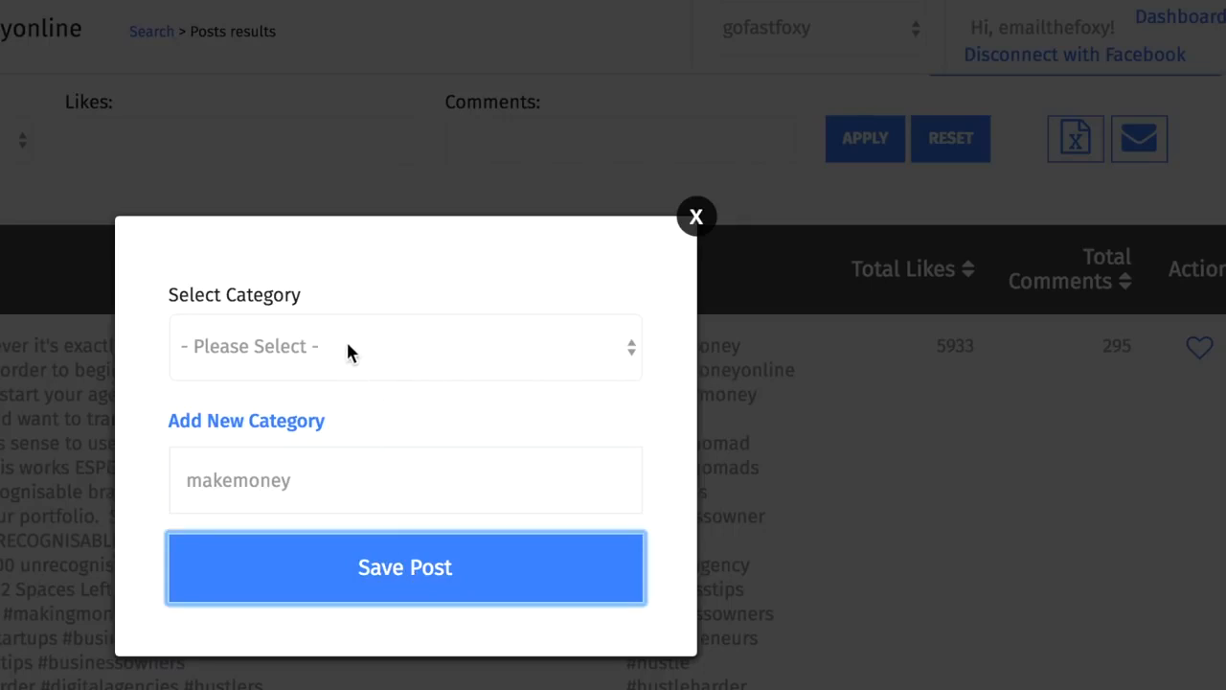
click(404, 345)
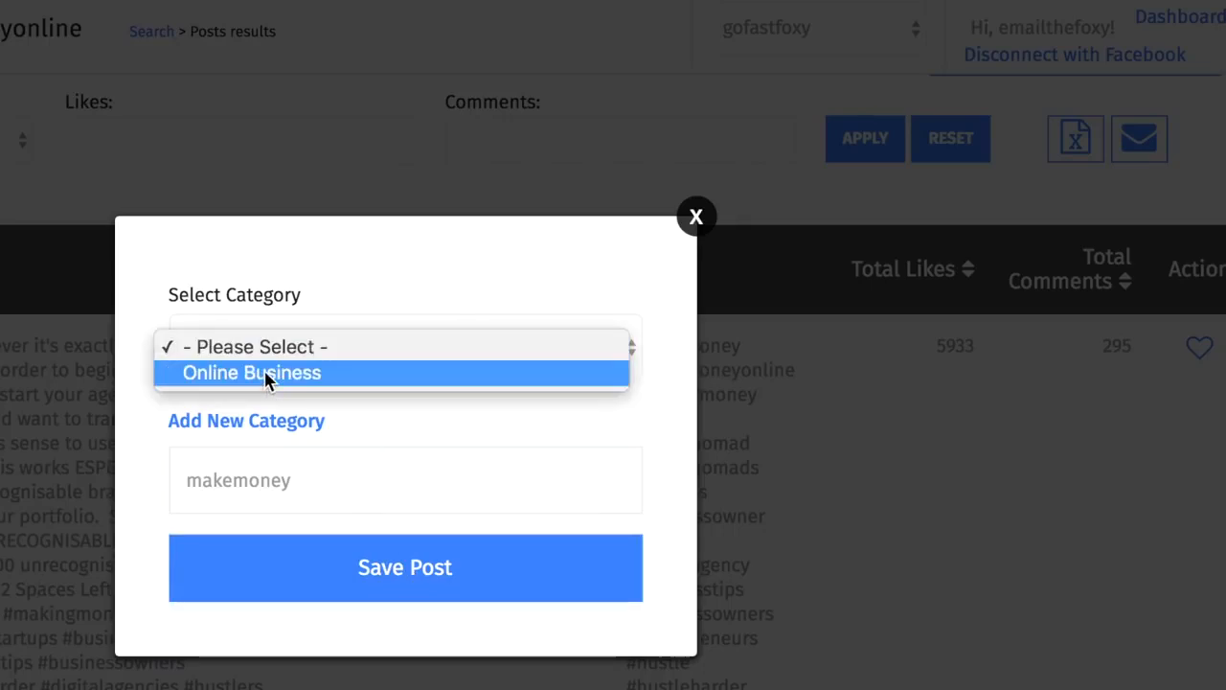
click(251, 371)
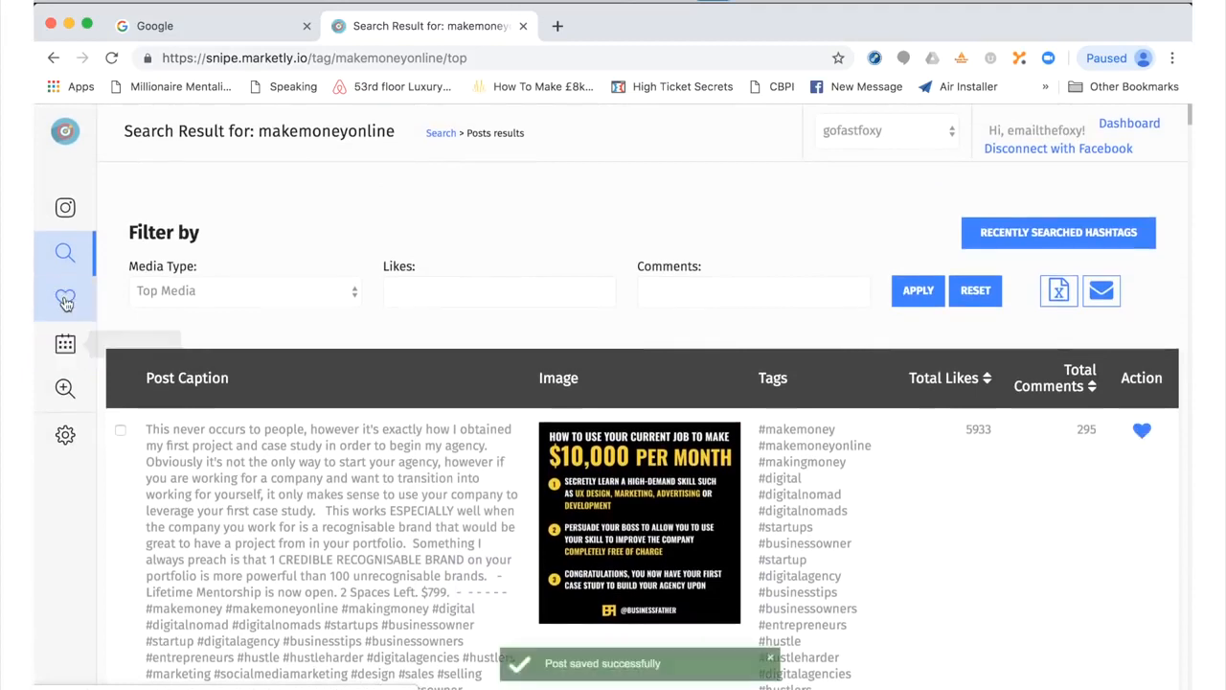
- Browse the favorites list with gary vee, grantcardone and makemoneyonline posts, then return to search
click(65, 299)
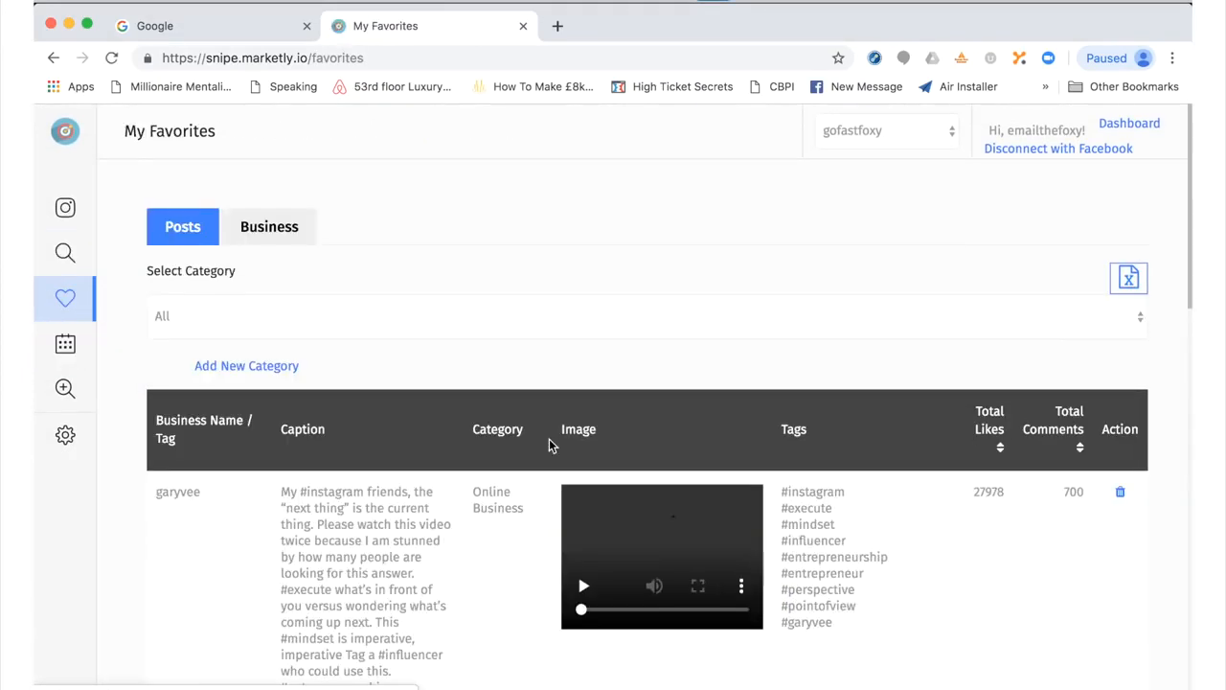
scroll(down, 3)
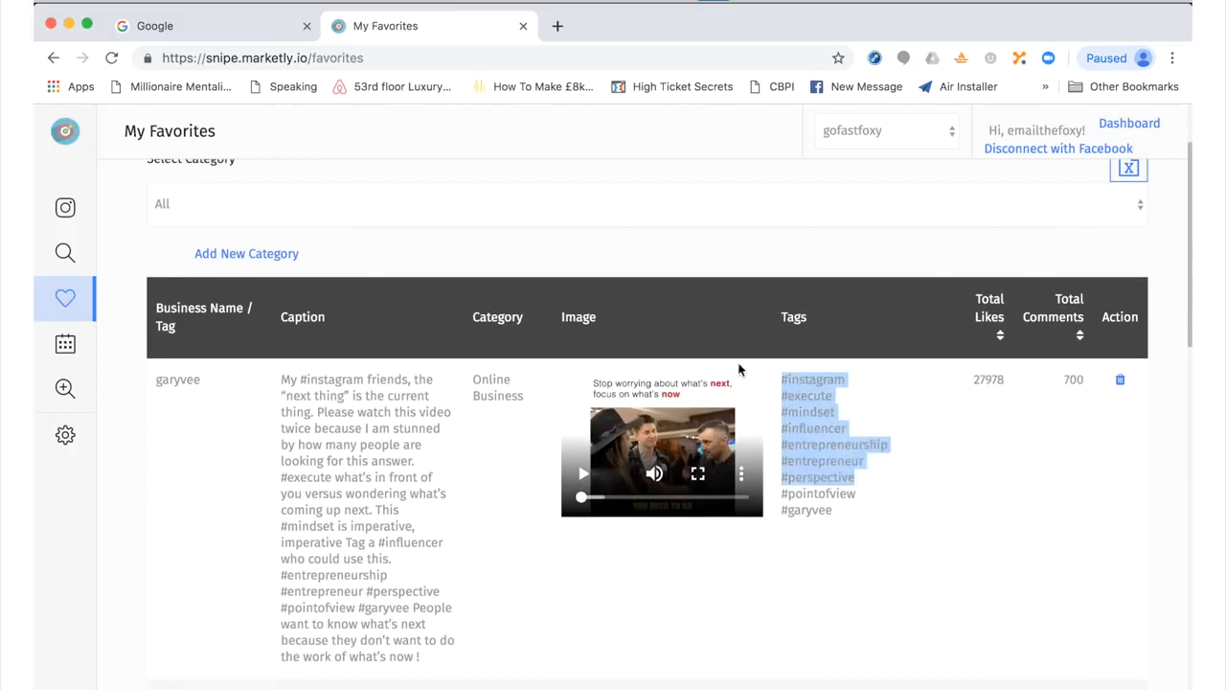
scroll(down, 3)
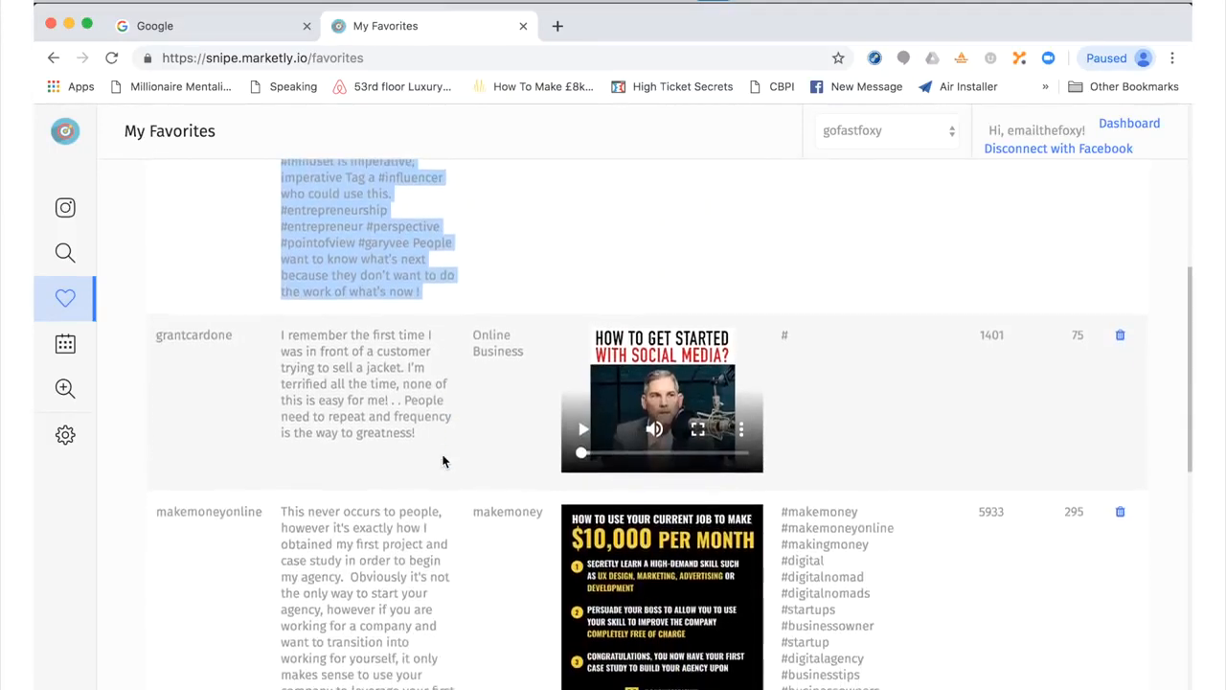
scroll(down, 3)
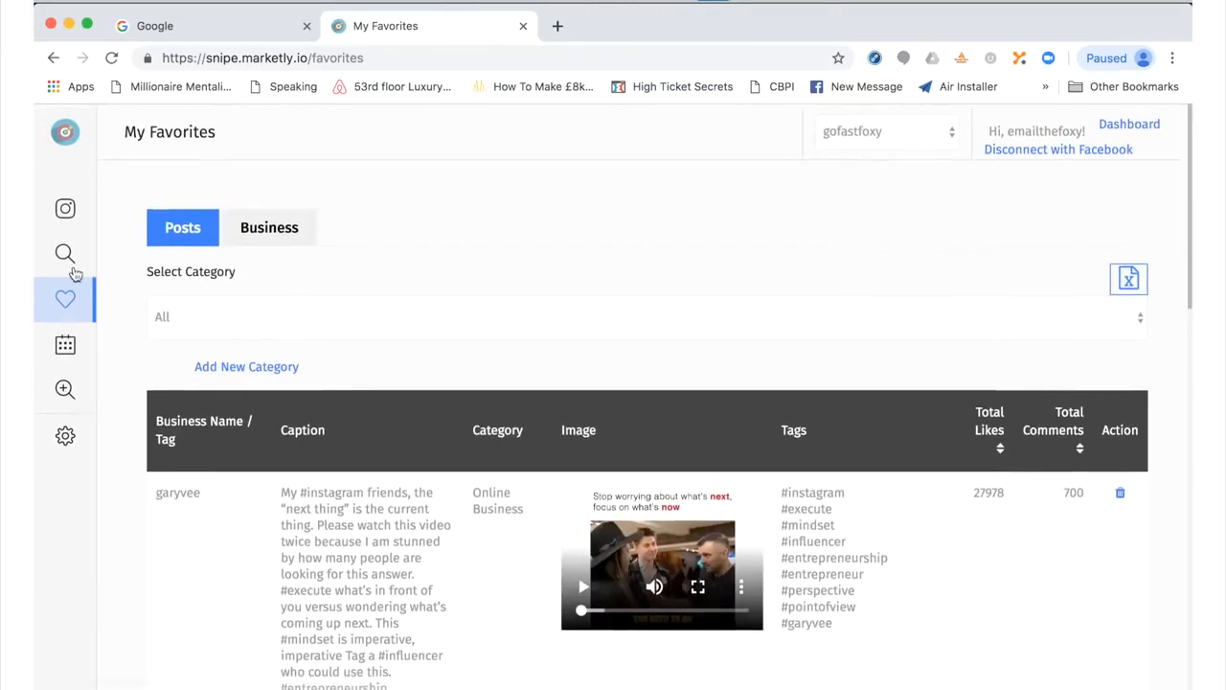
click(65, 253)
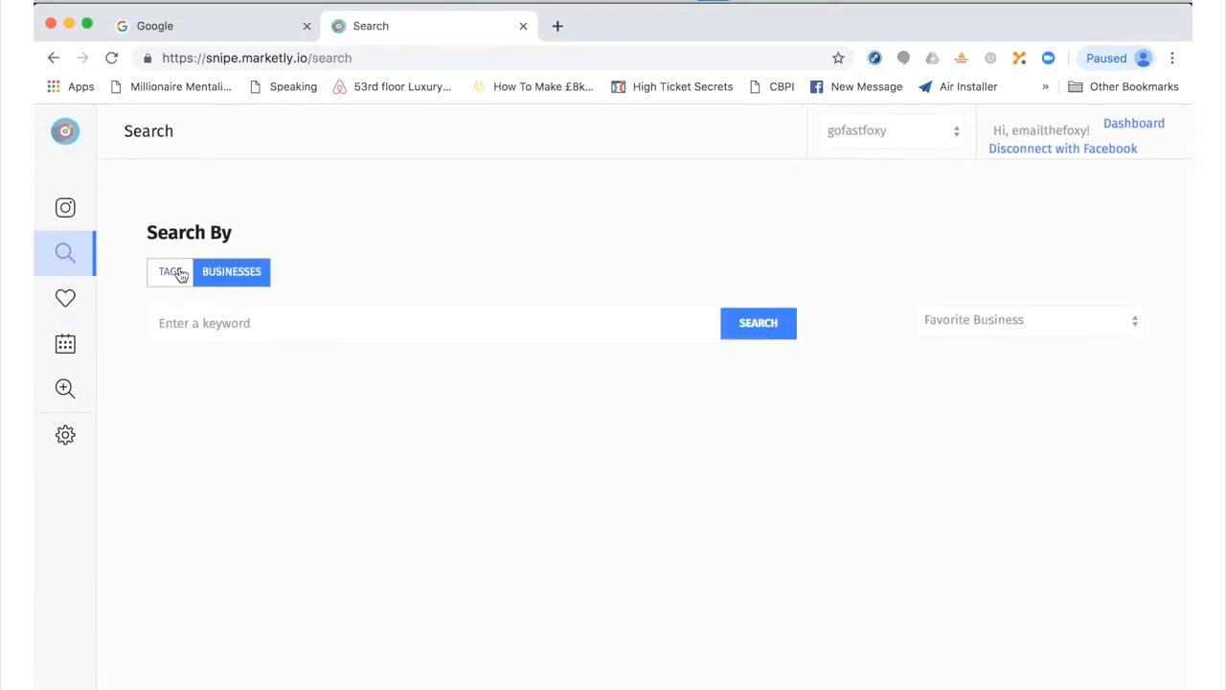
- Replace the mistyped keyword with eyemakeup and run the hashtag search
text(aff)
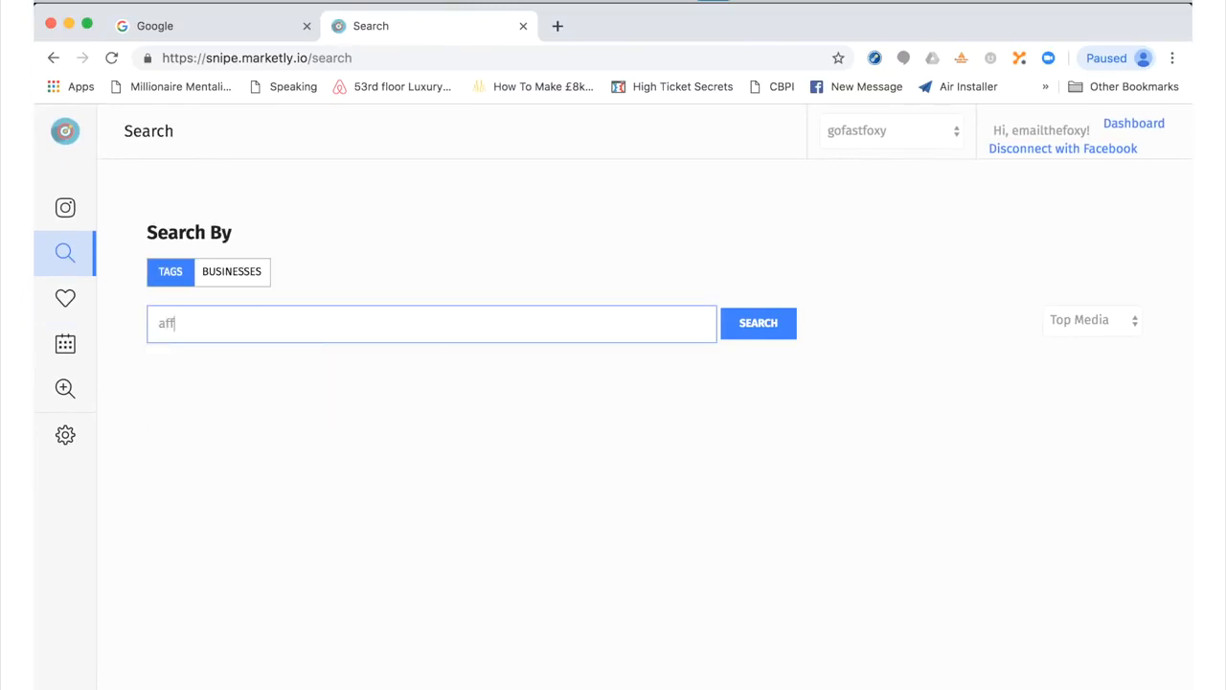
key(Backspace)
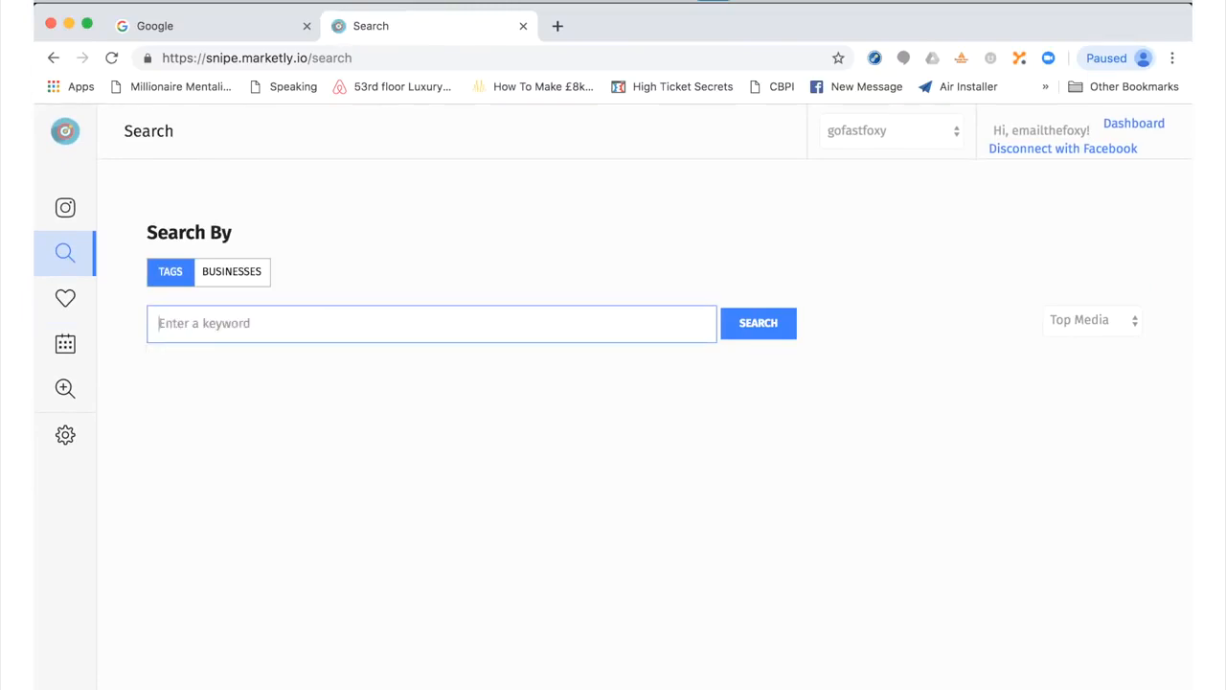
text(eyemake)
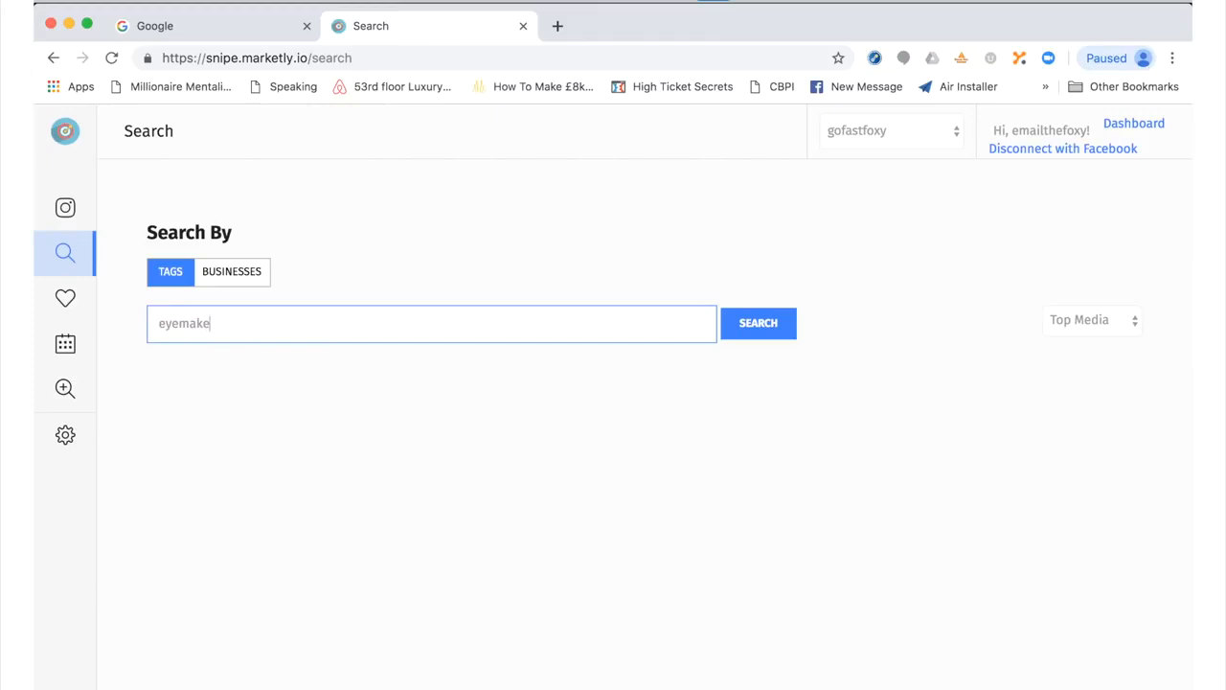
click(758, 322)
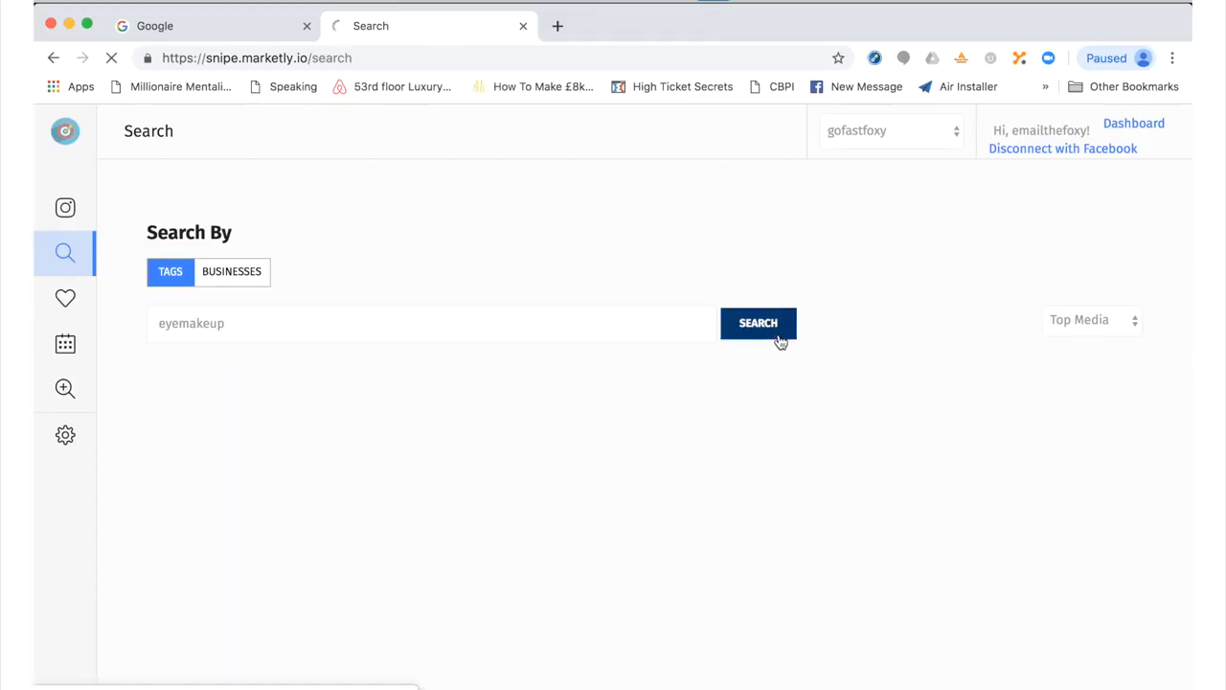
click(759, 321)
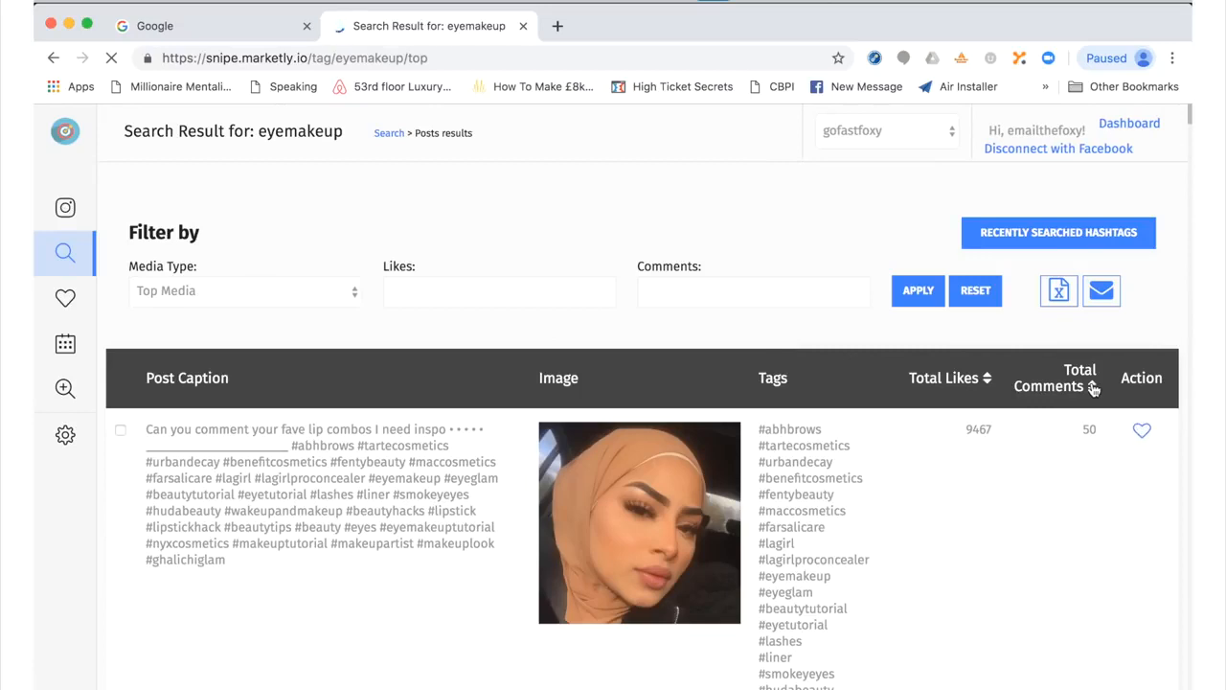
- Look through the eyemakeup results and go to the schedulers page
scroll(down, 3)
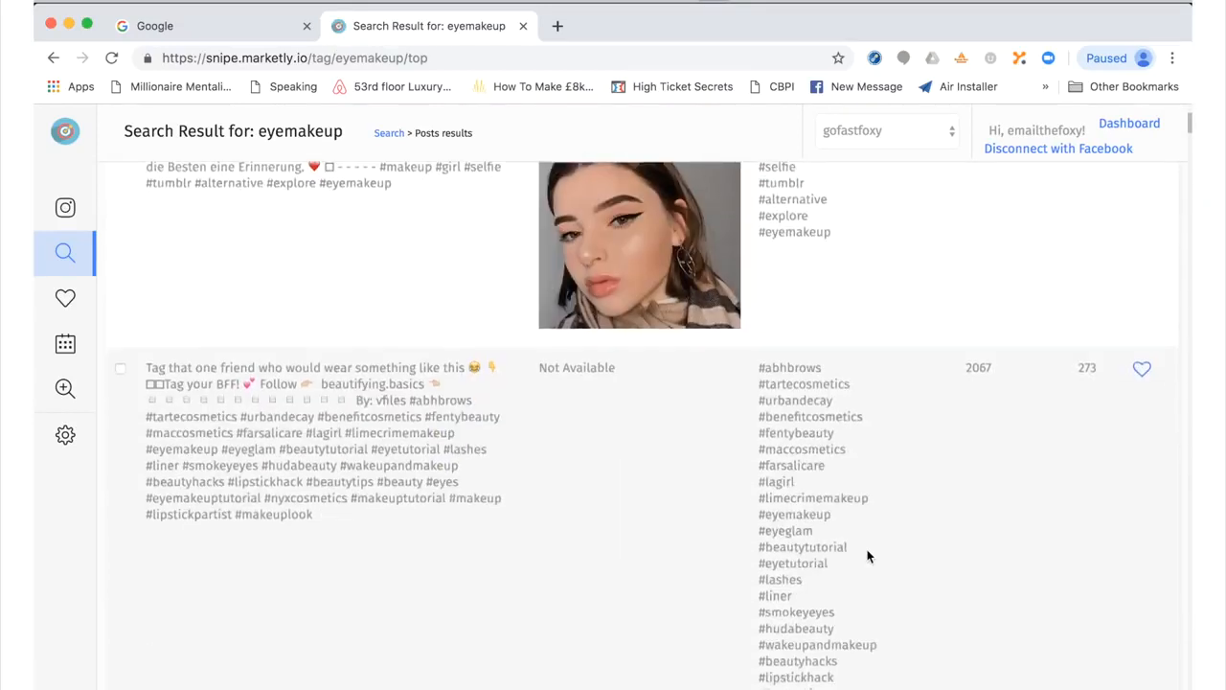
scroll(down, 3)
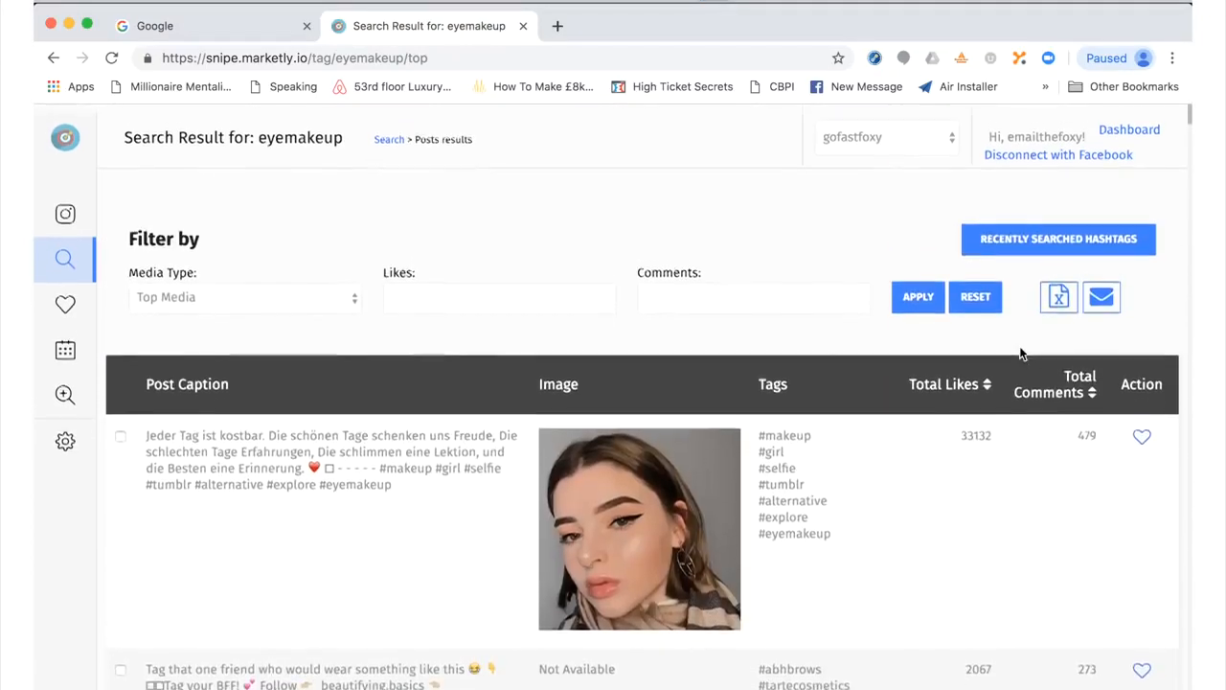
scroll(down, 3)
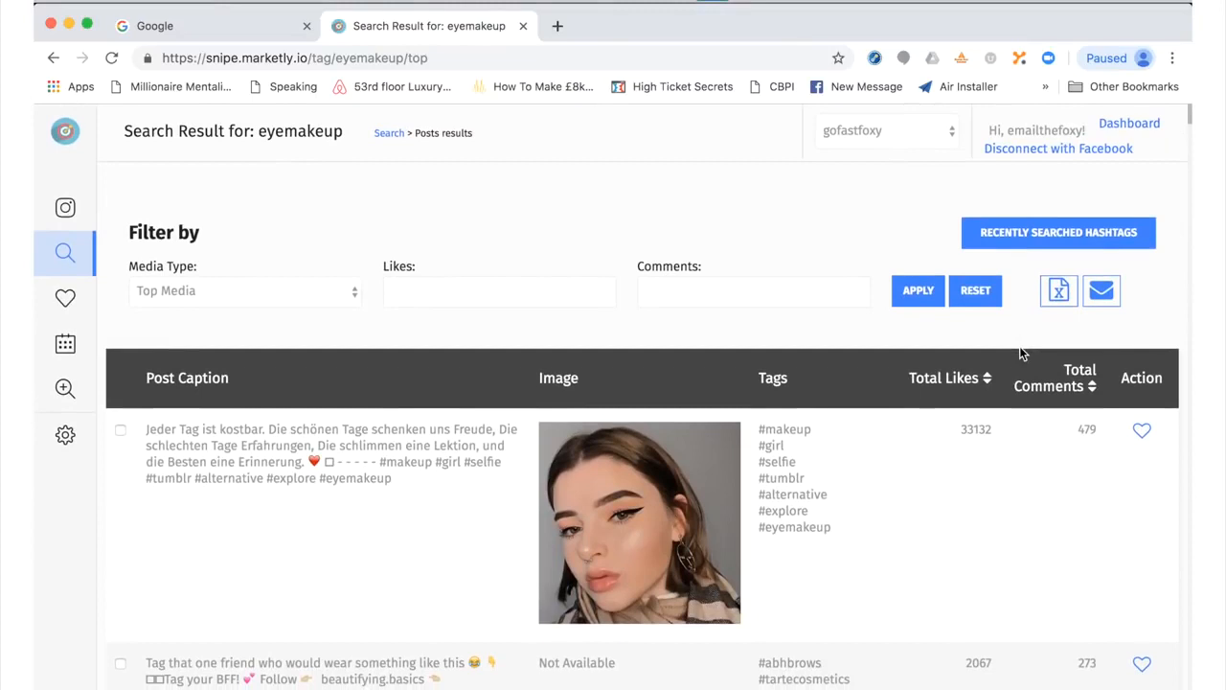
mouse_move(827, 424)
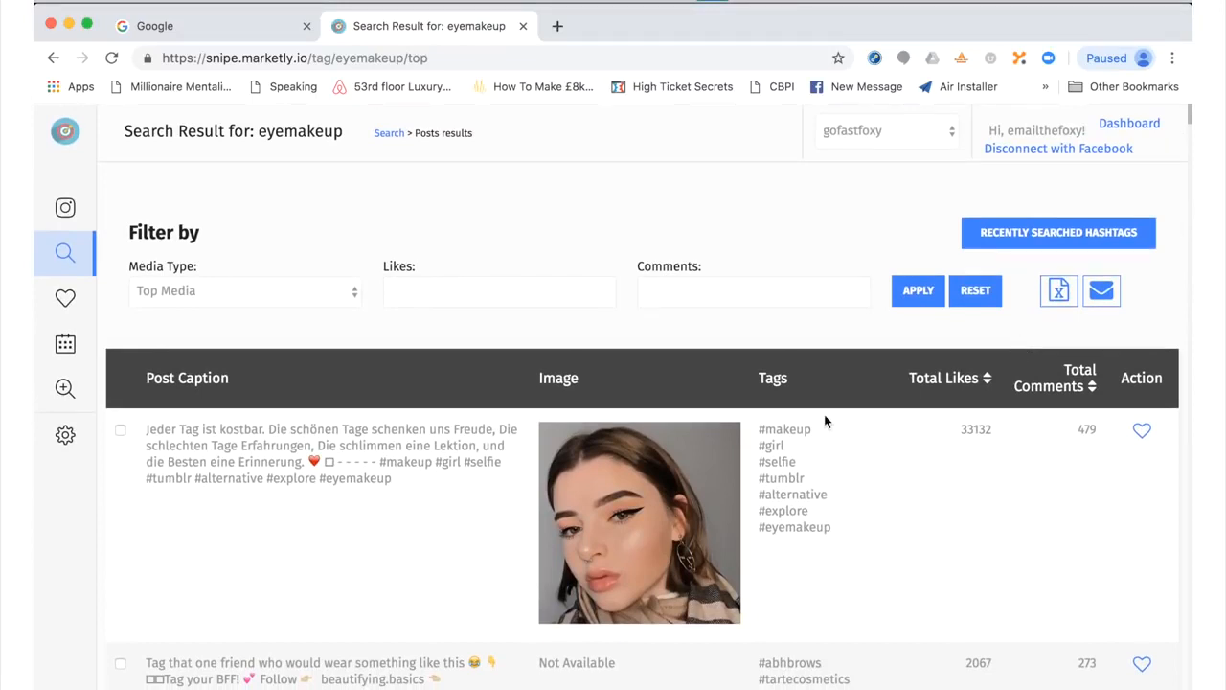
mouse_move(417, 348)
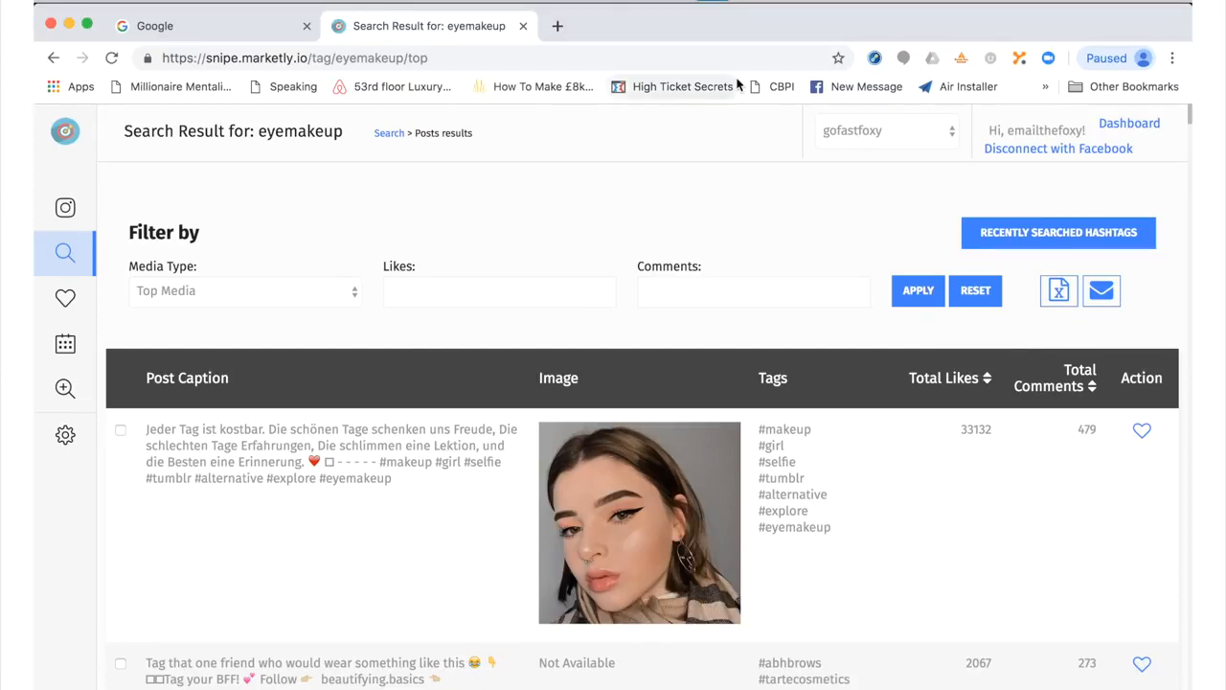
click(65, 343)
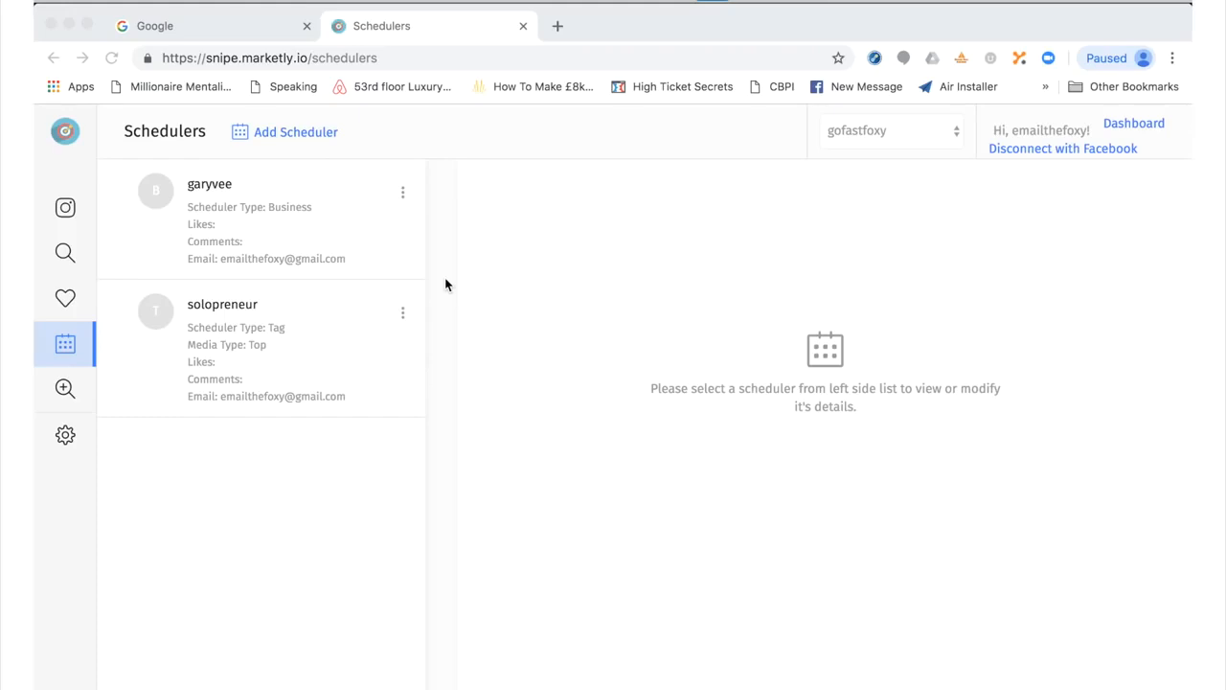
mouse_move(494, 385)
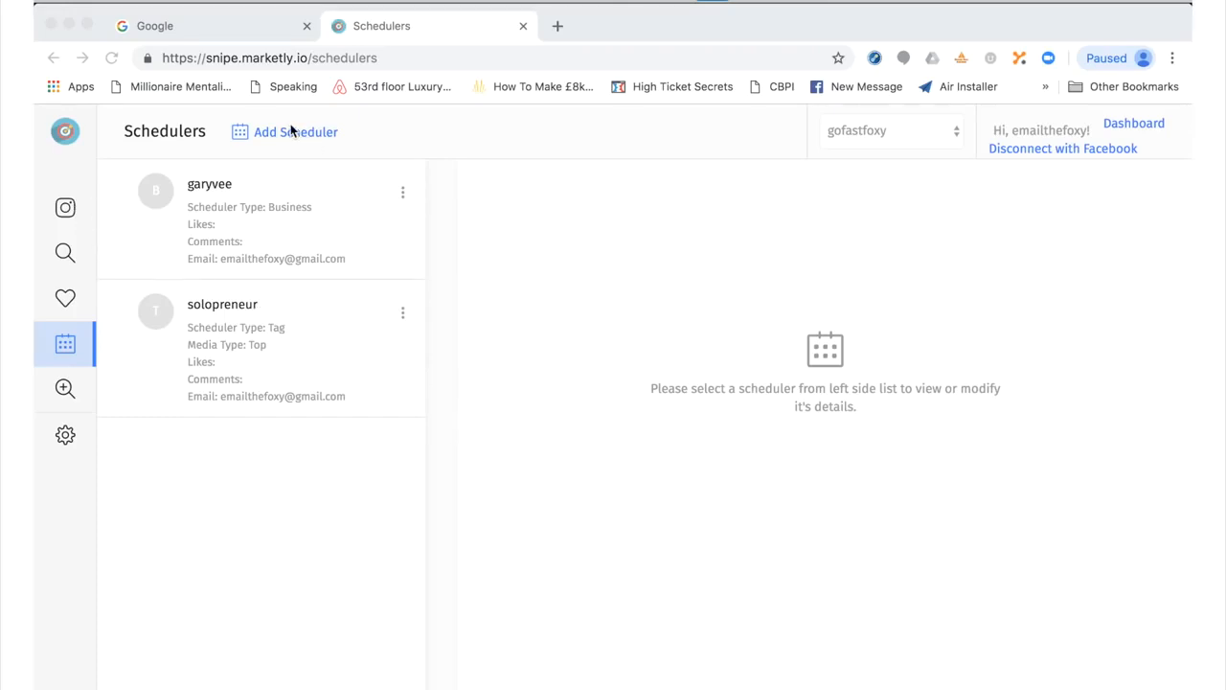
- Start a new Tag Scheduler for top media tracking the entrepreneur hashtag
click(295, 133)
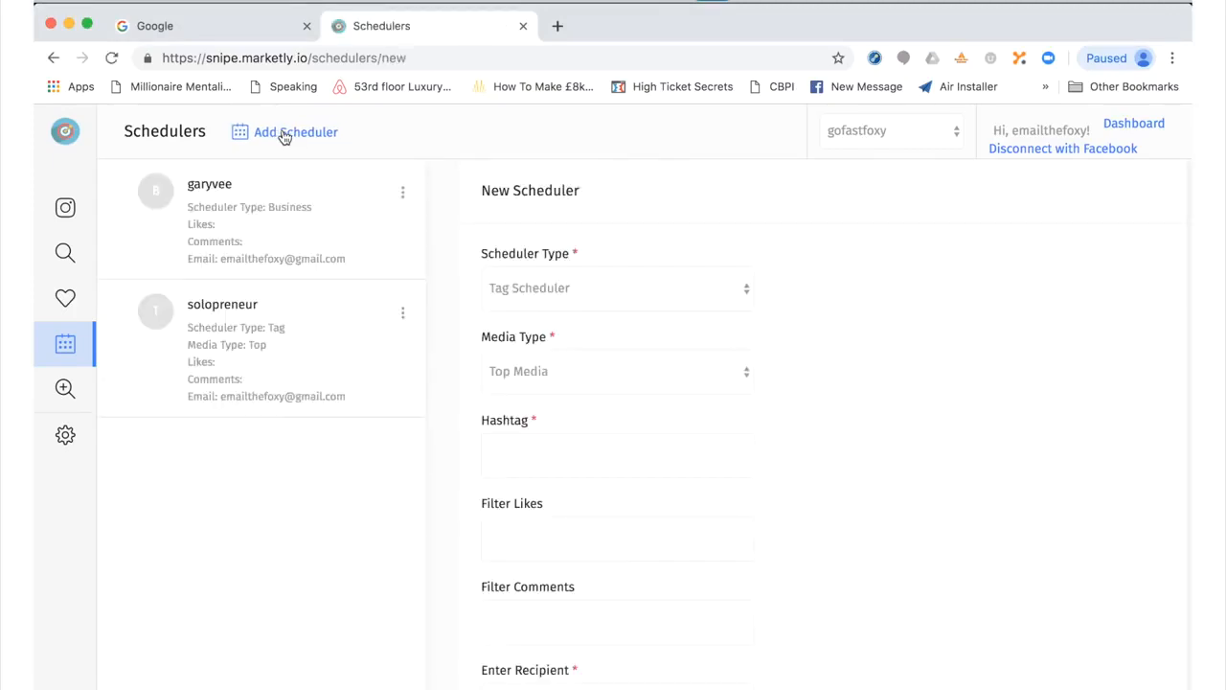
click(617, 288)
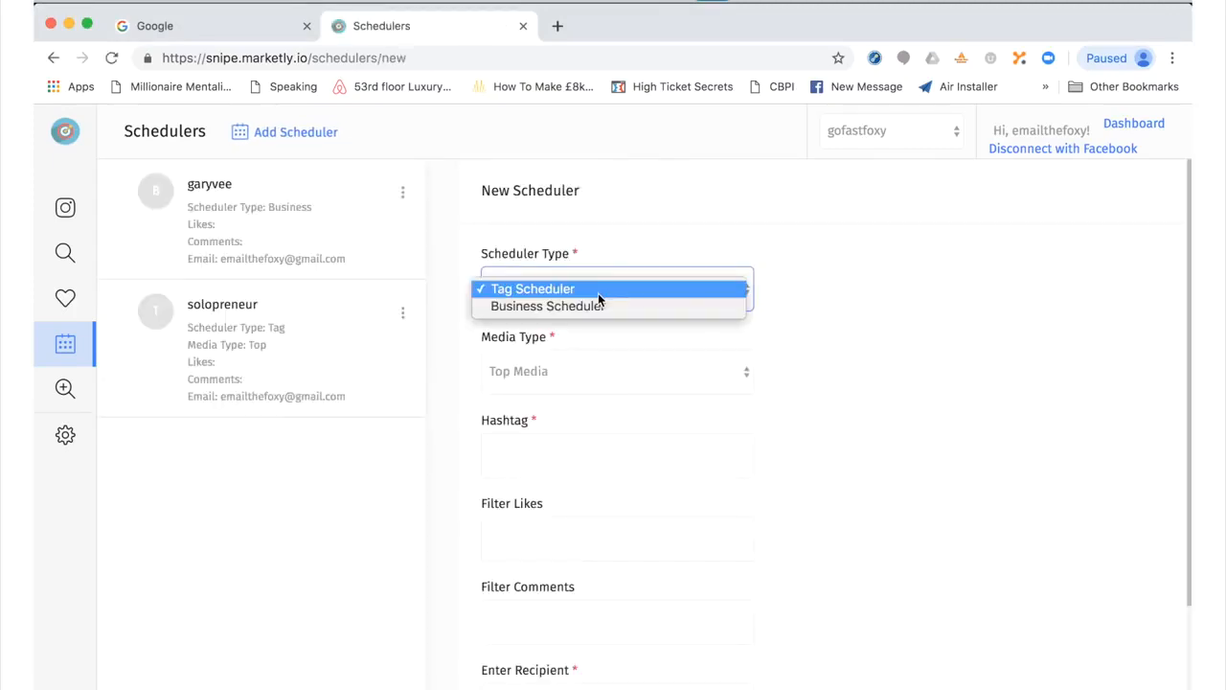
click(532, 287)
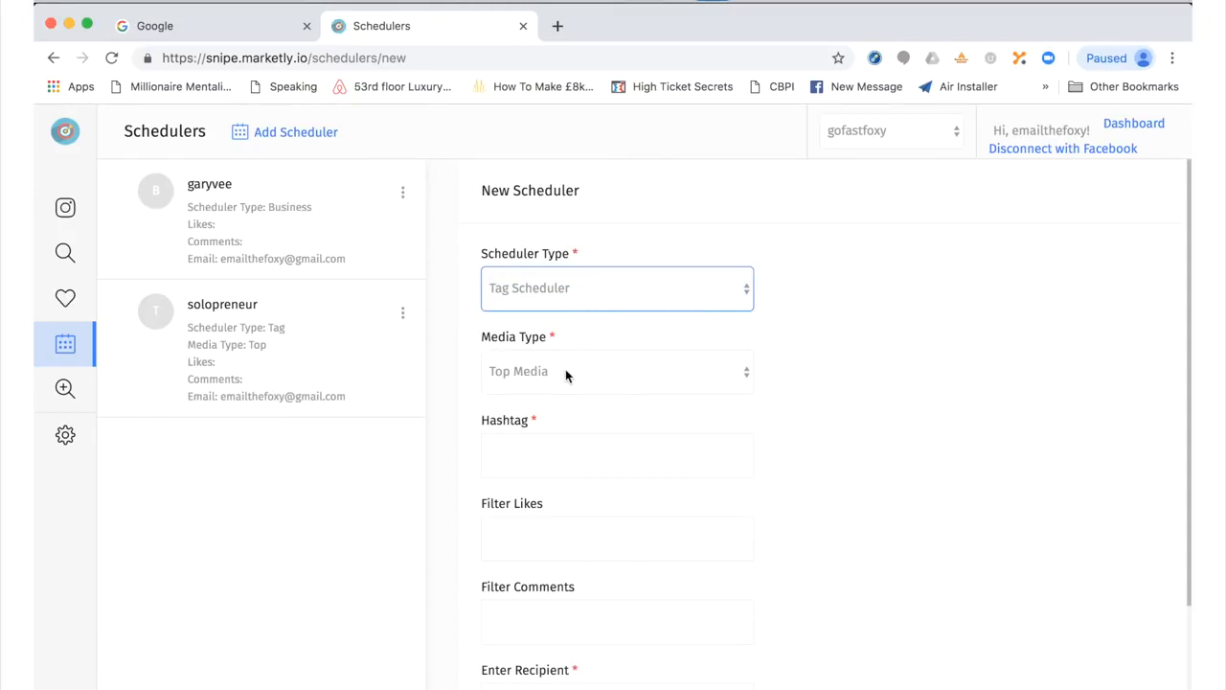
click(617, 454)
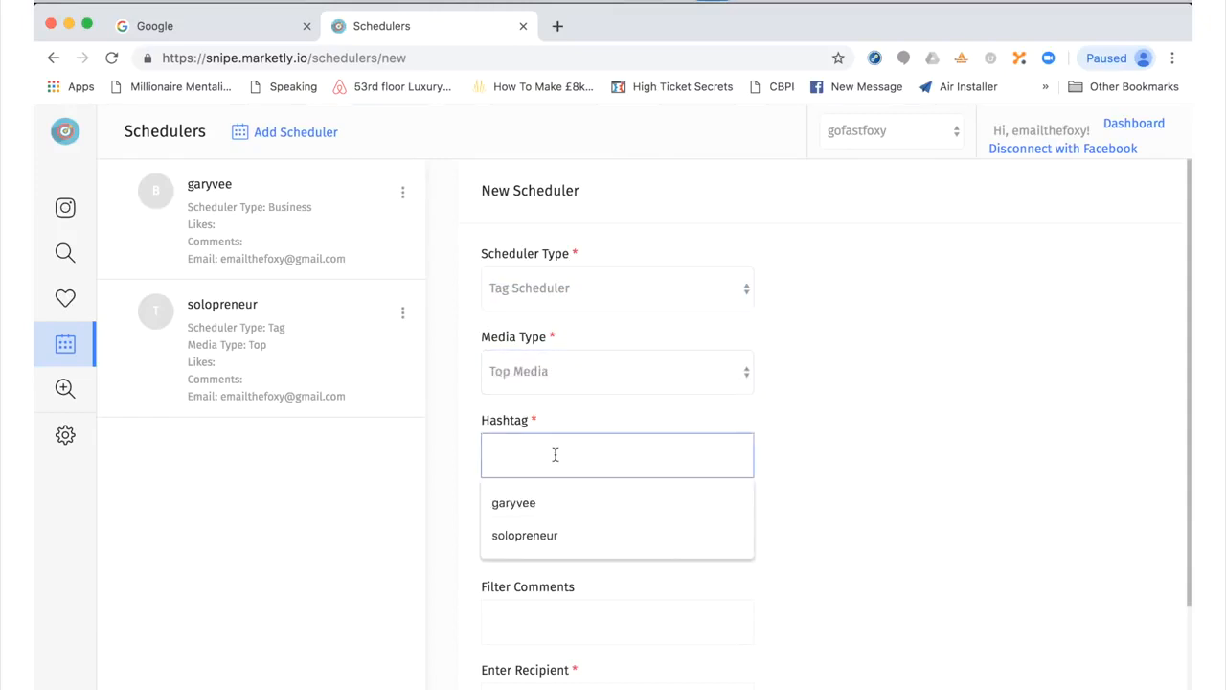
text(entrepreneuer)
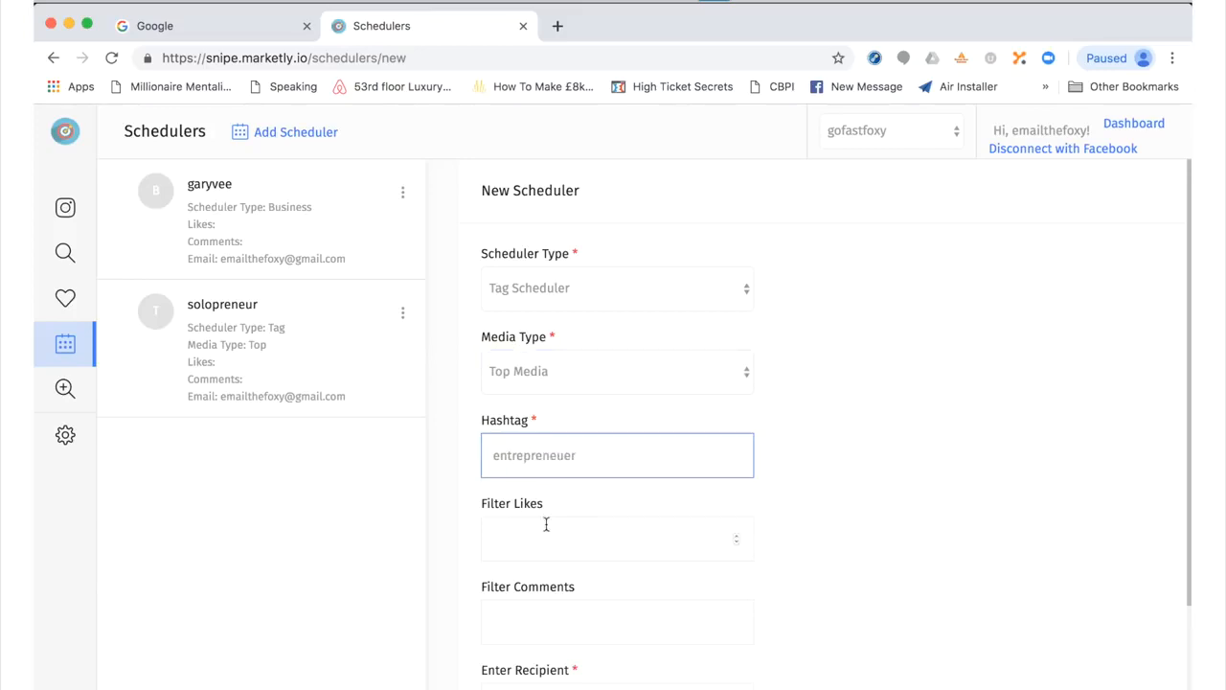
scroll(down, 3)
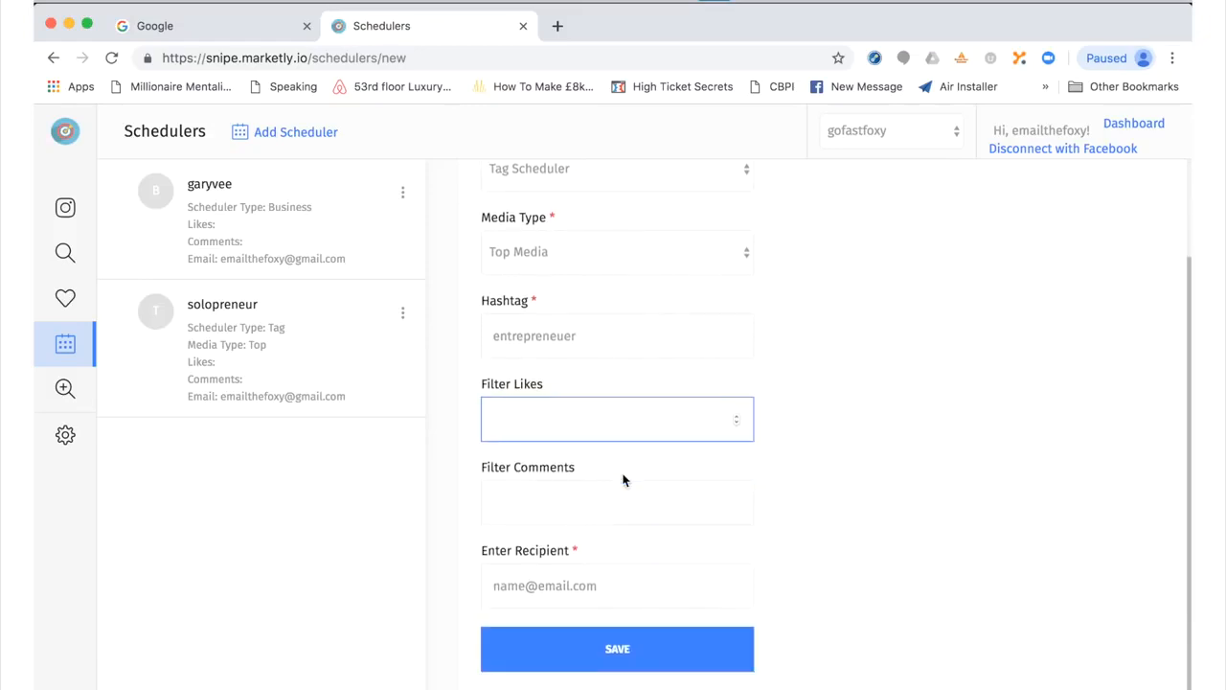
- Set the saved address as the report recipient and save the entrepreneur scheduler
click(617, 502)
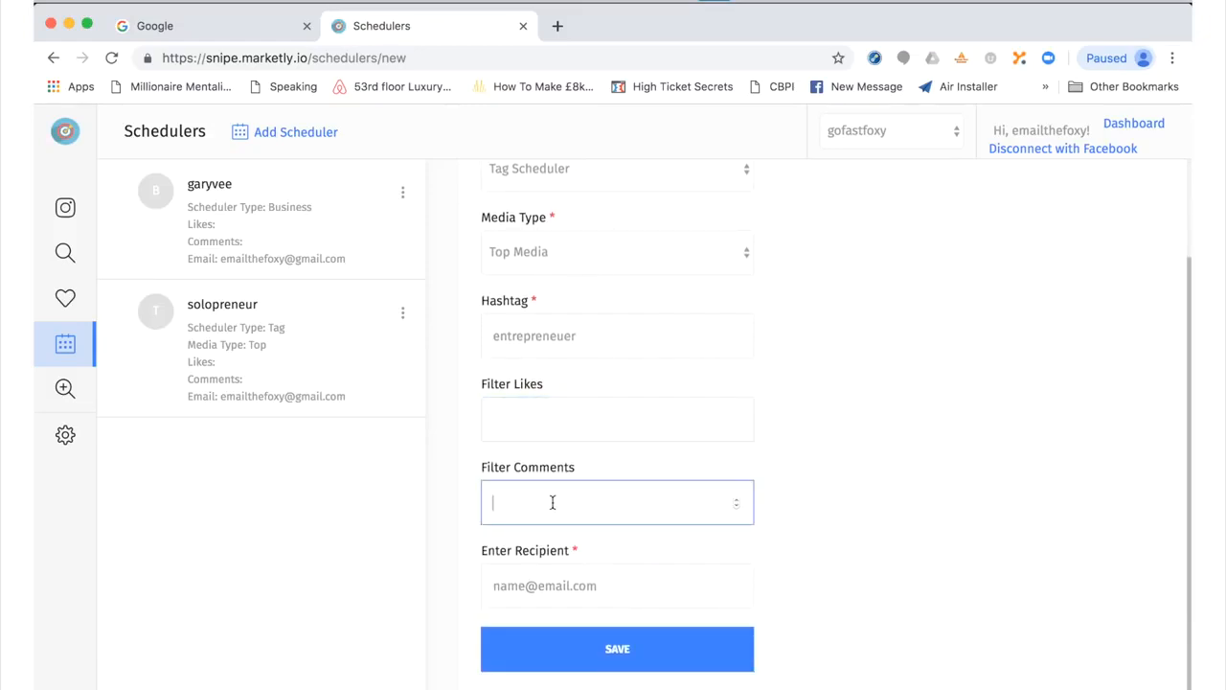
click(616, 418)
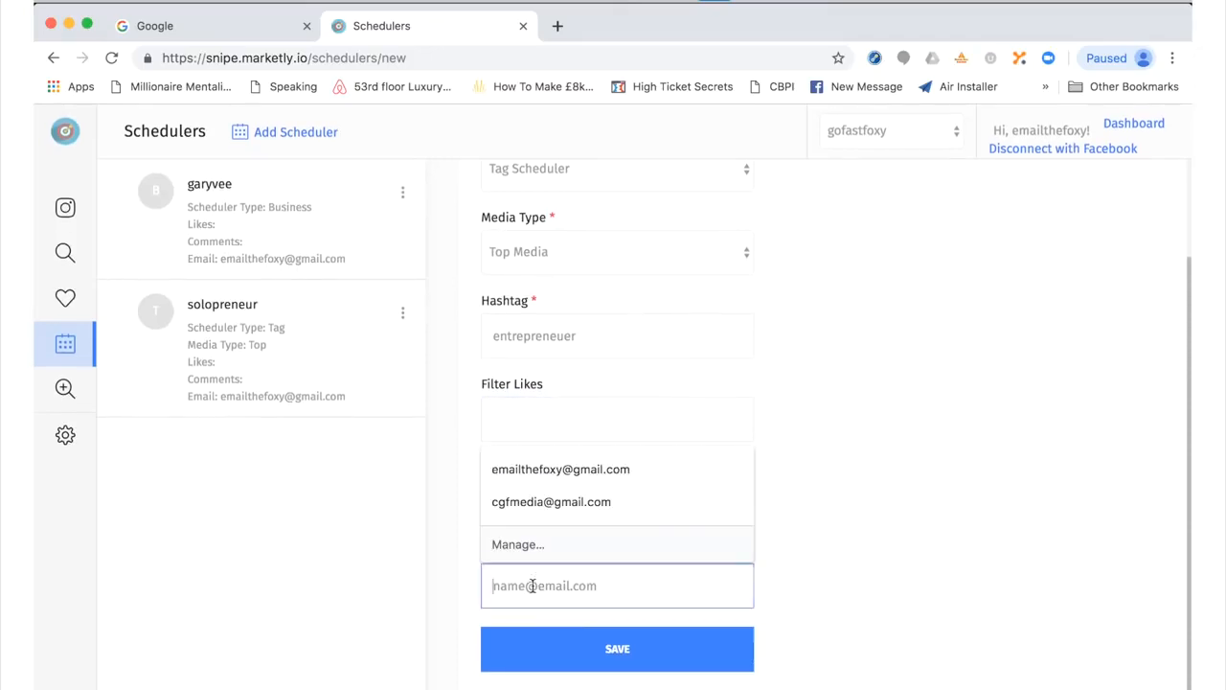
click(908, 485)
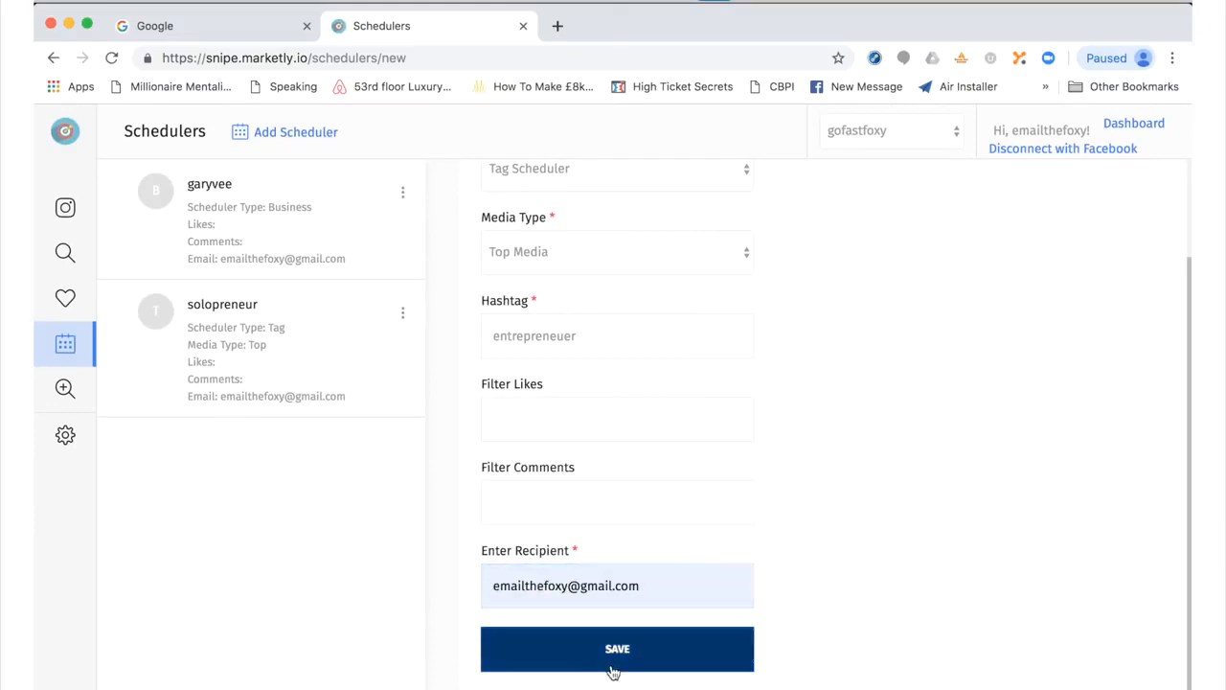
click(617, 647)
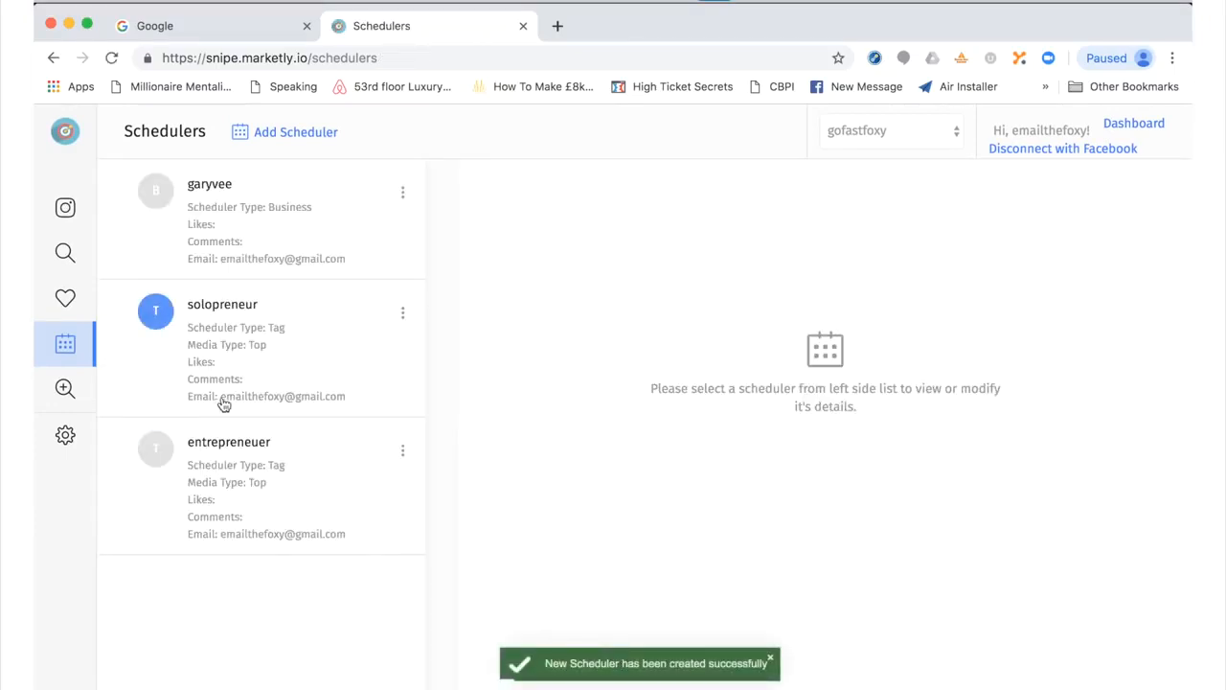
mouse_move(322, 402)
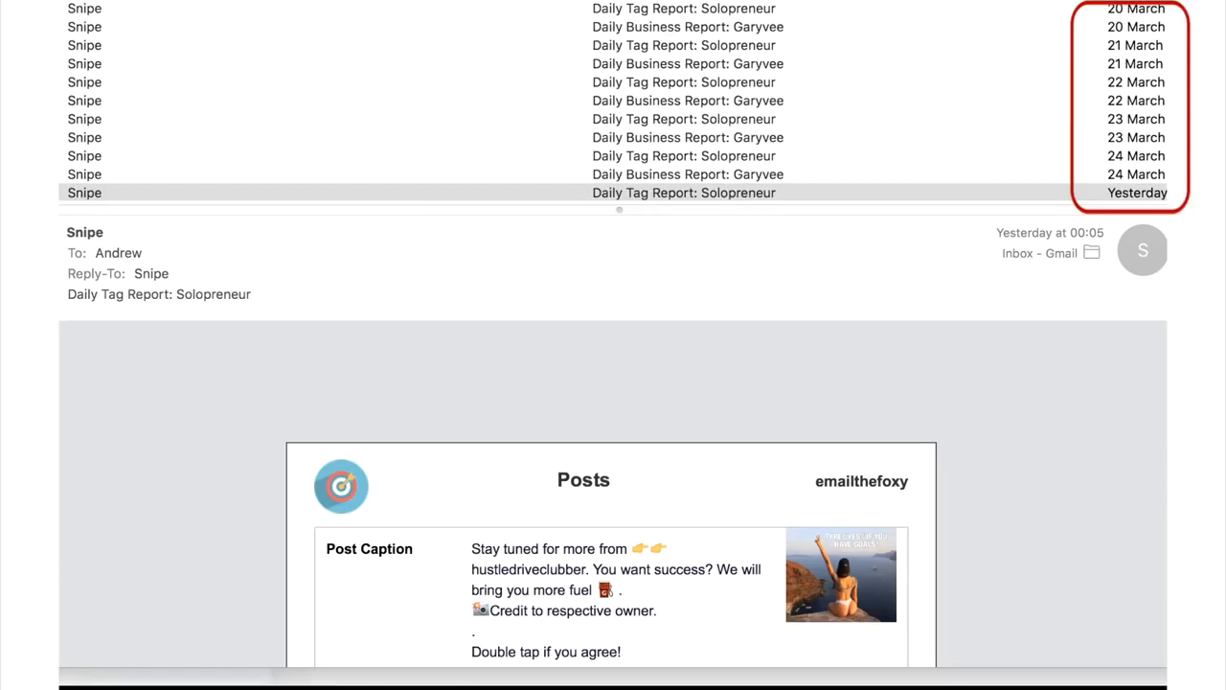
mouse_move(712, 21)
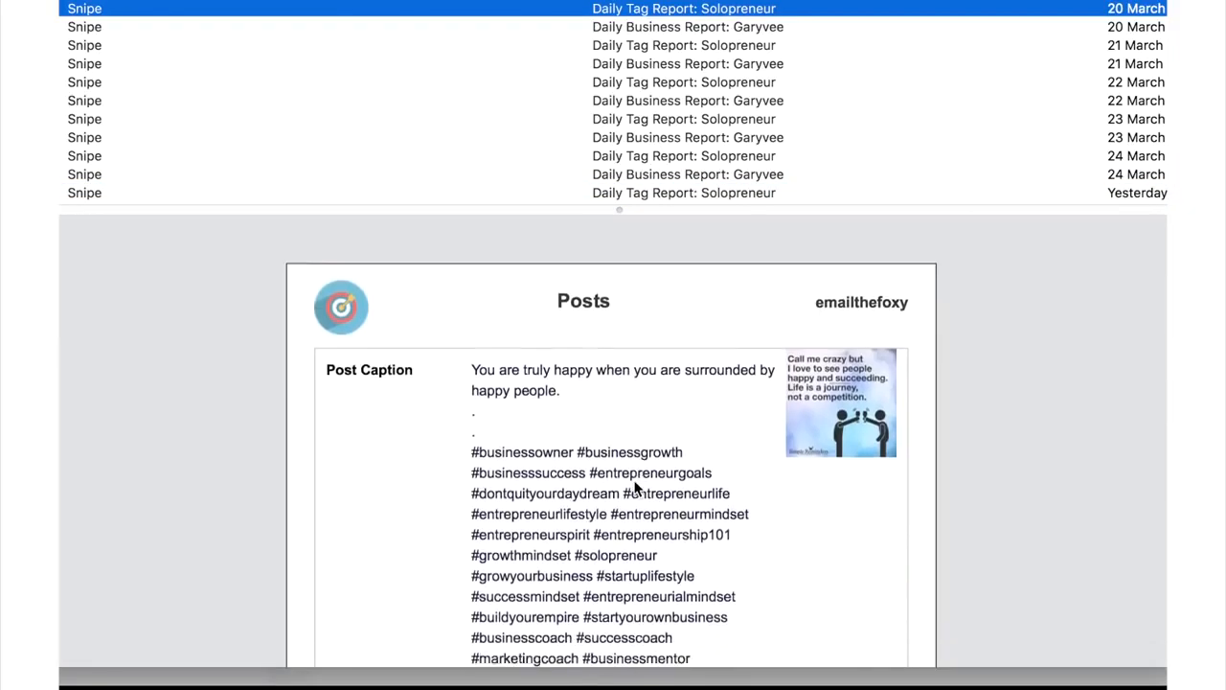
- Read through the 20 March Garyvee daily report email, selecting the caption's hashtag block
scroll(down, 3)
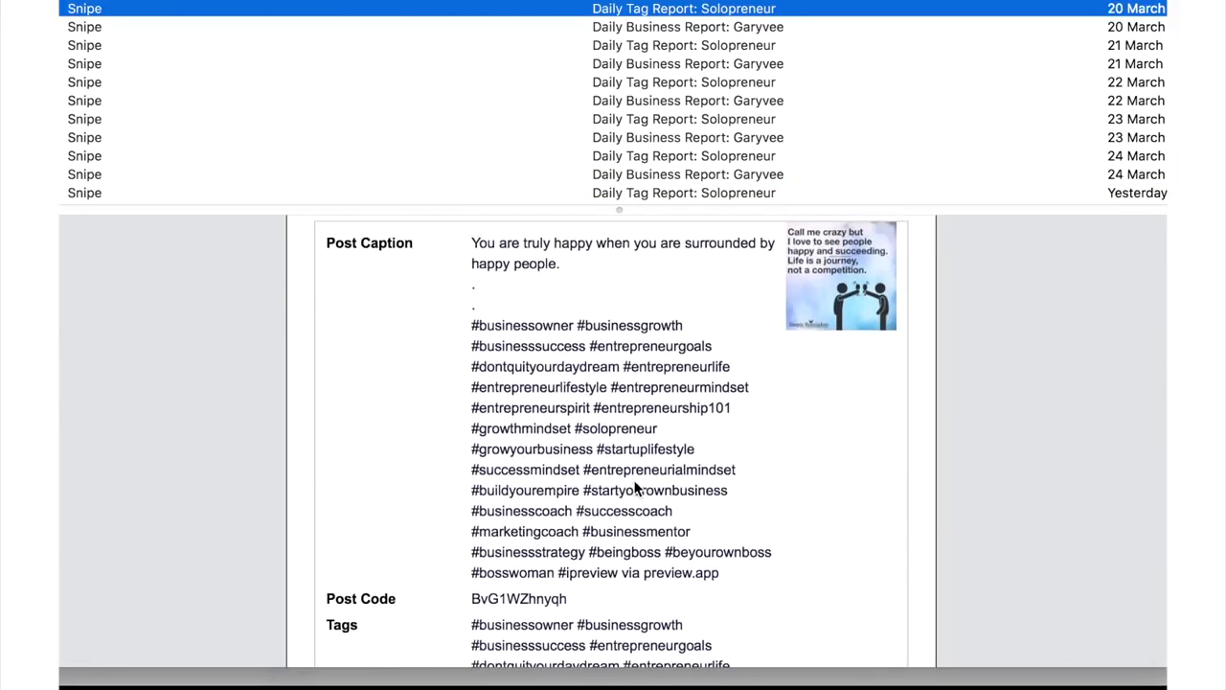
drag(471, 325, 688, 533)
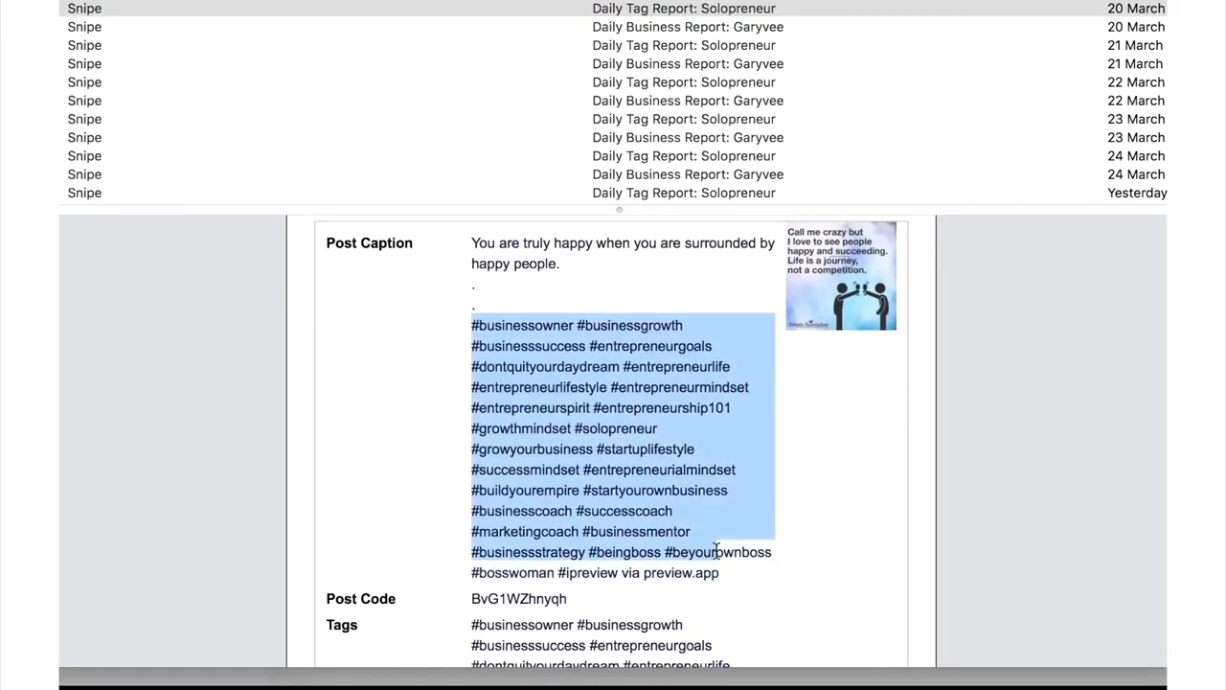
scroll(down, 3)
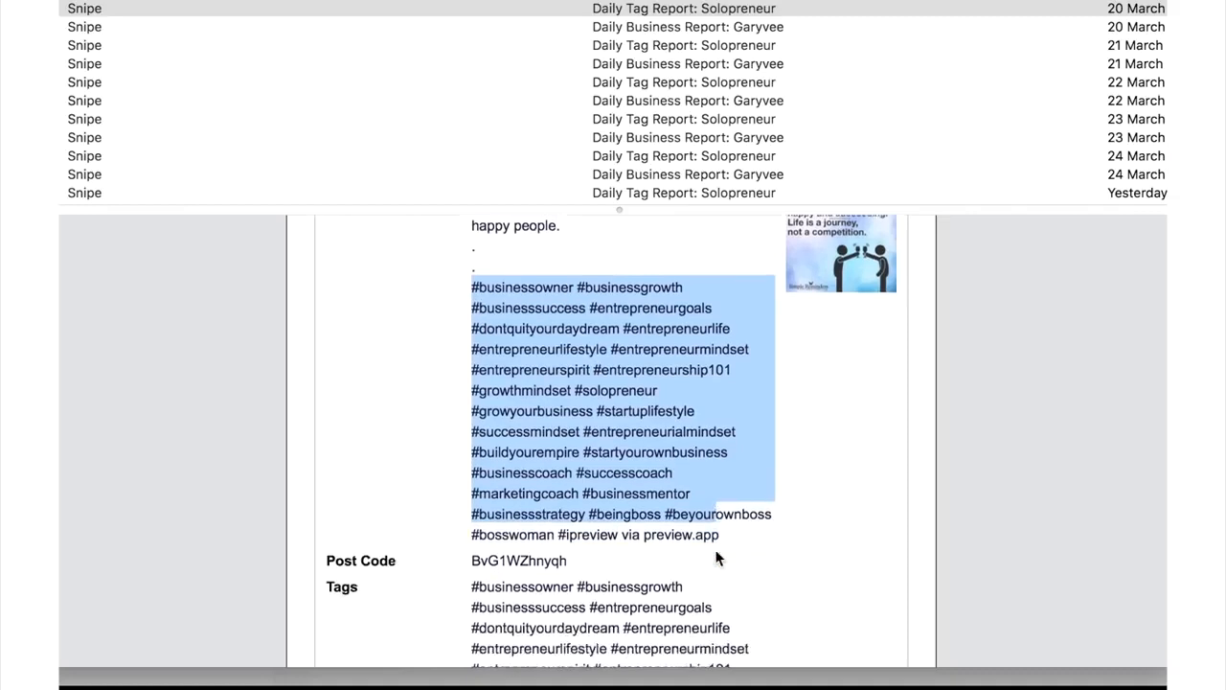
scroll(down, 3)
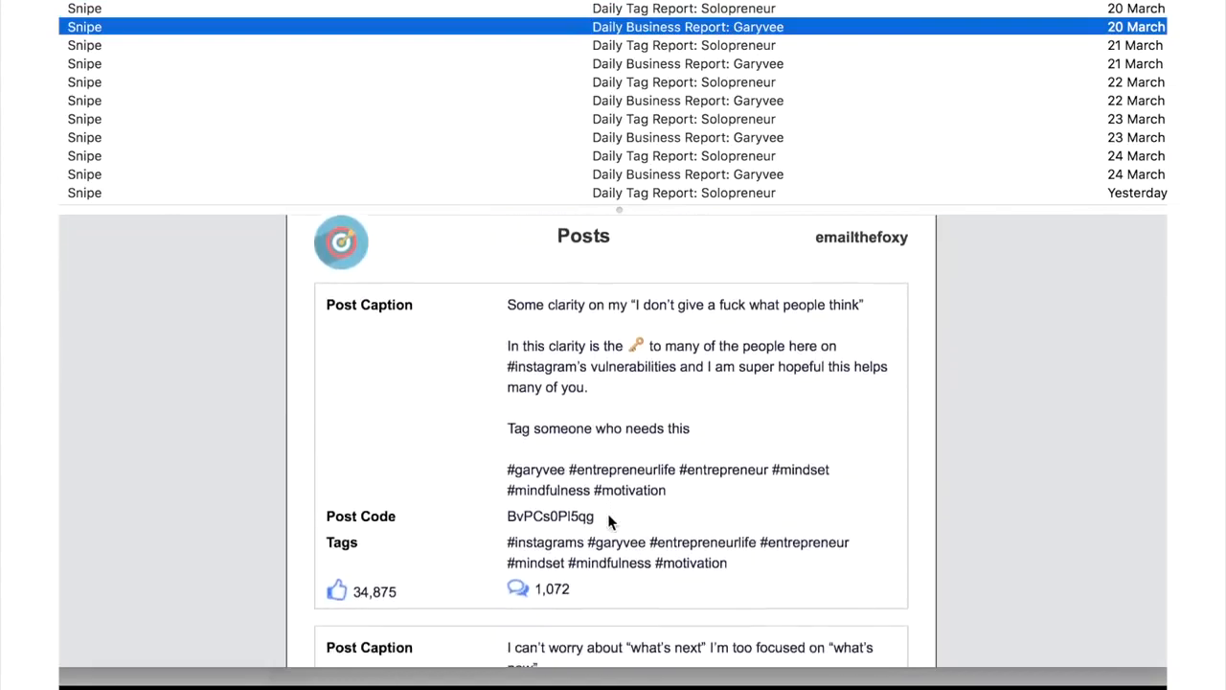
scroll(down, 3)
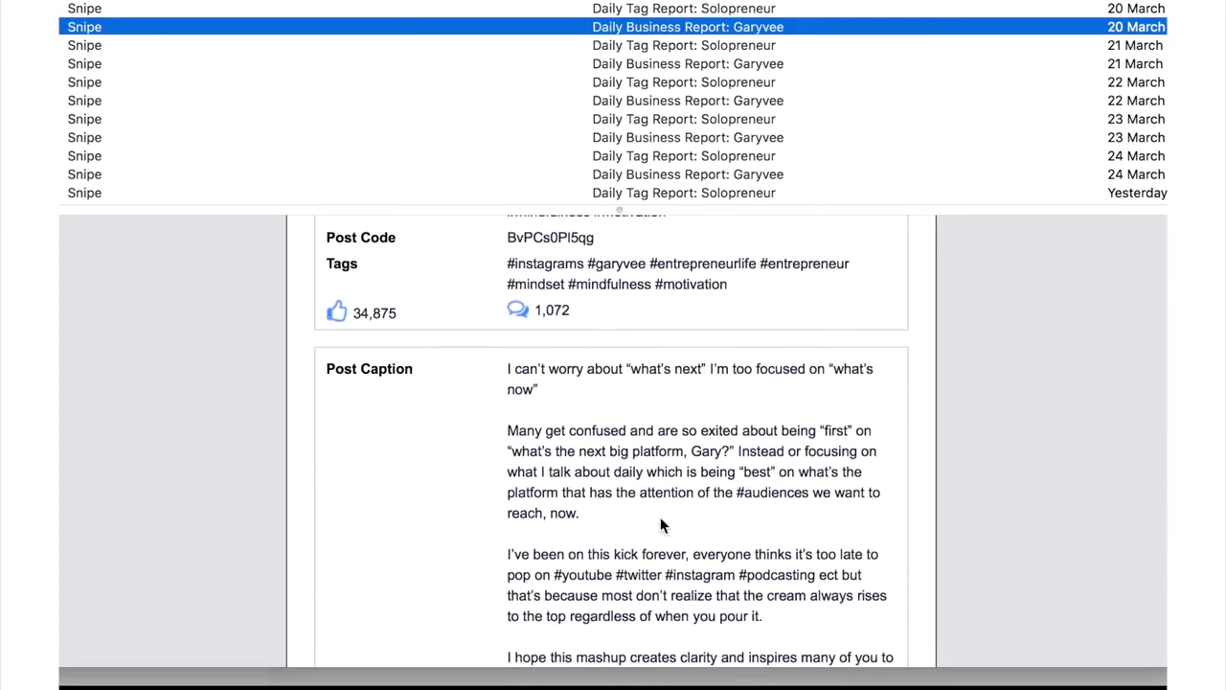
scroll(down, 3)
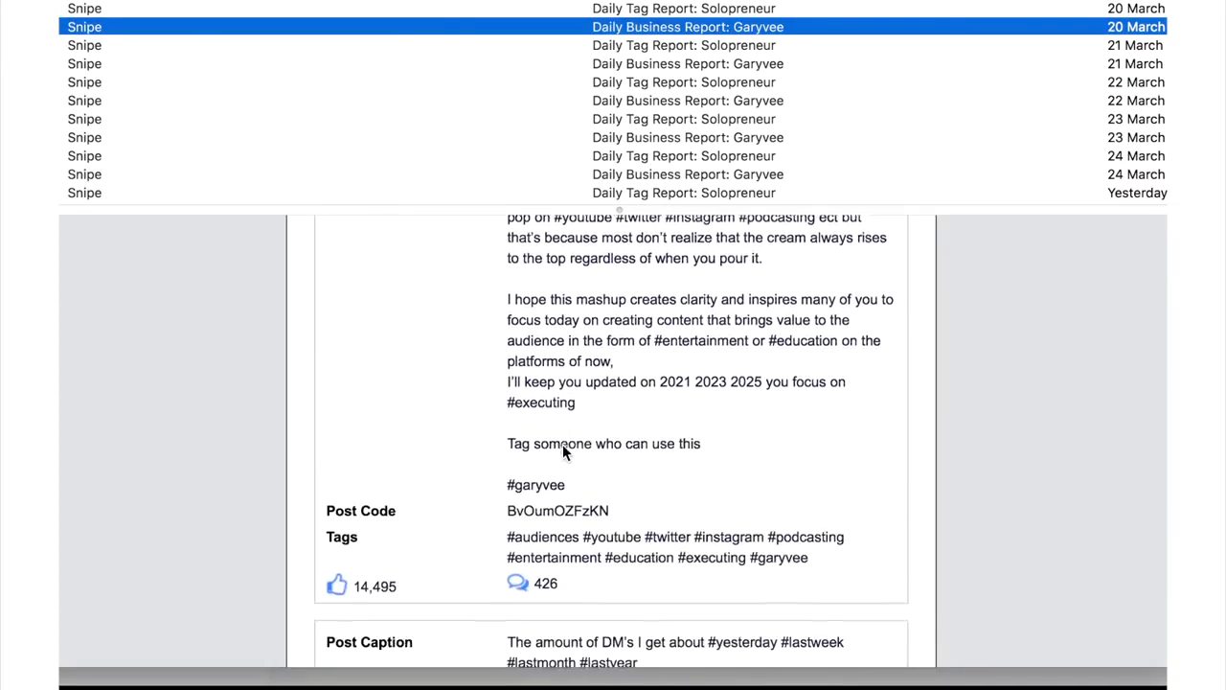
scroll(down, 3)
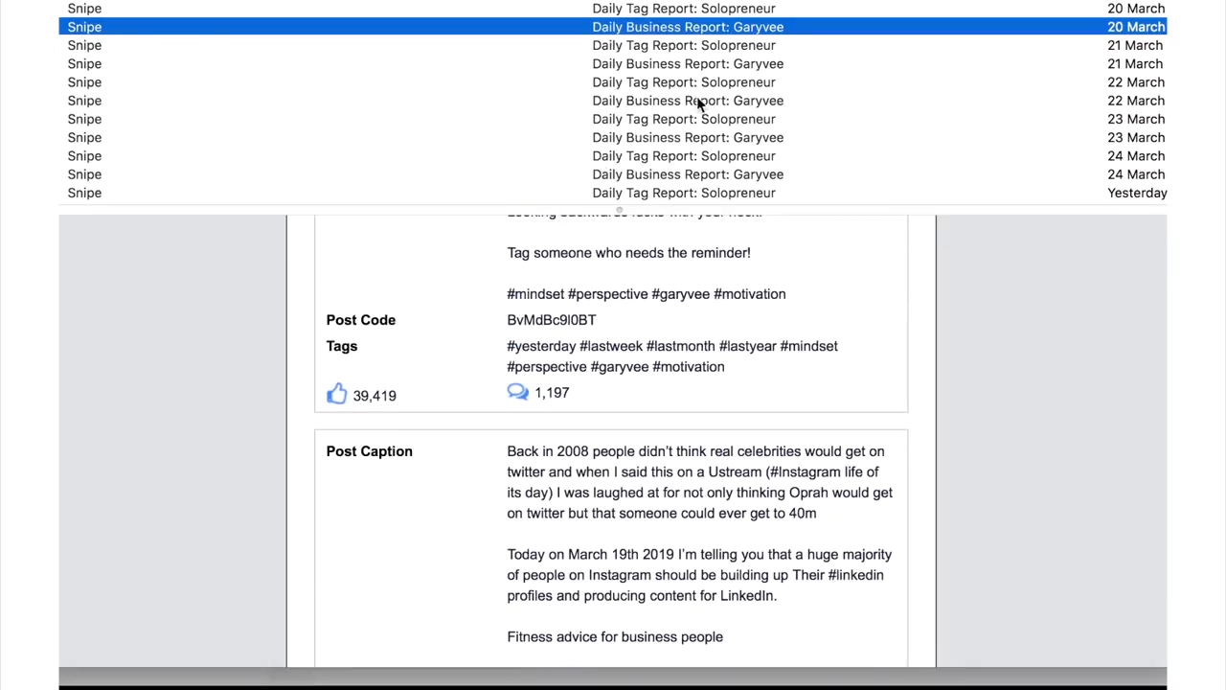
- View the 23 March Daily Tag Report: Solopreneur message and its post stats
click(684, 119)
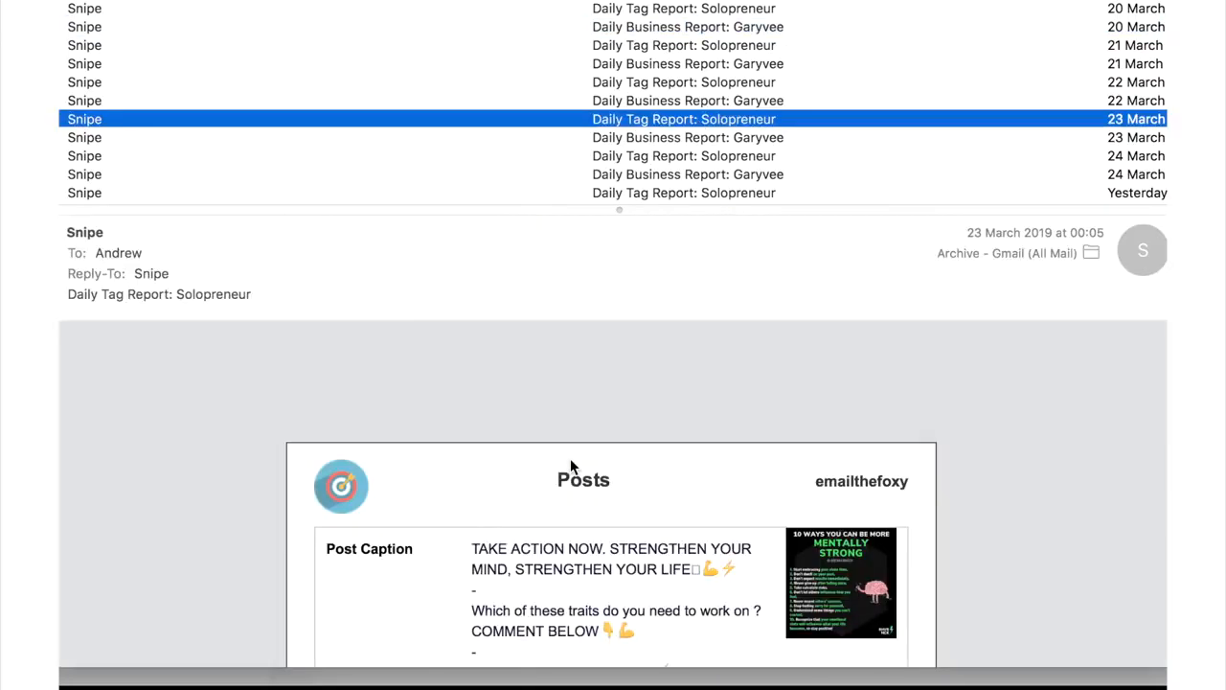
scroll(down, 3)
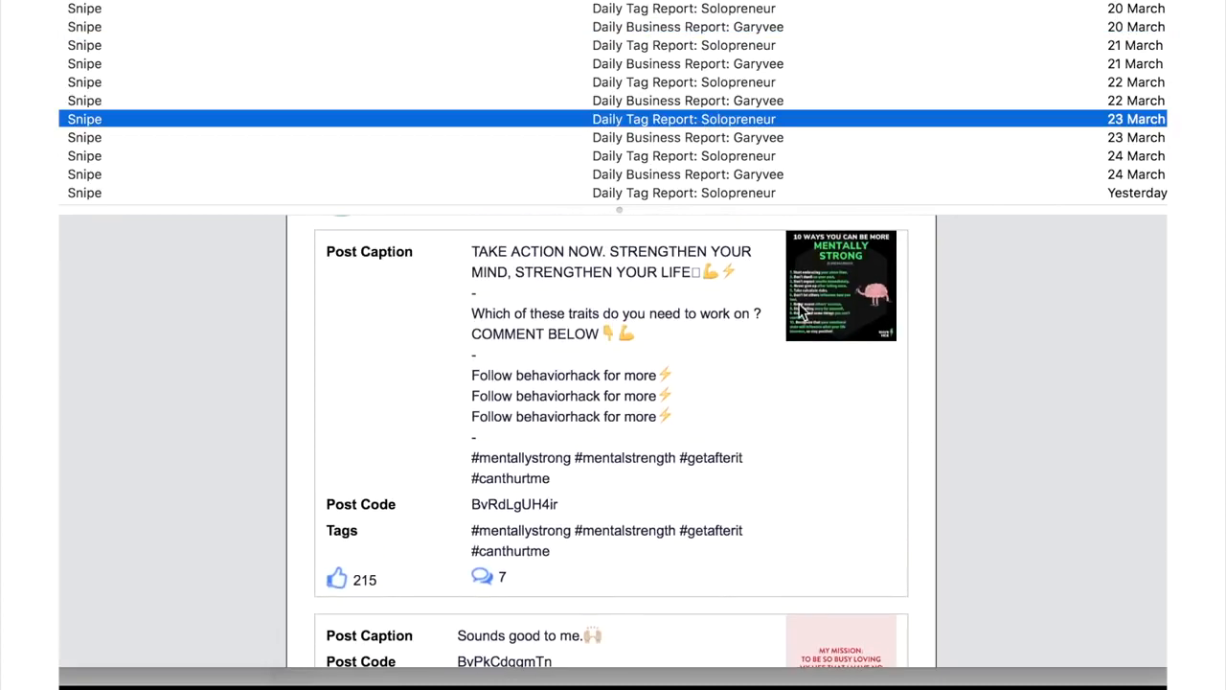
scroll(down, 3)
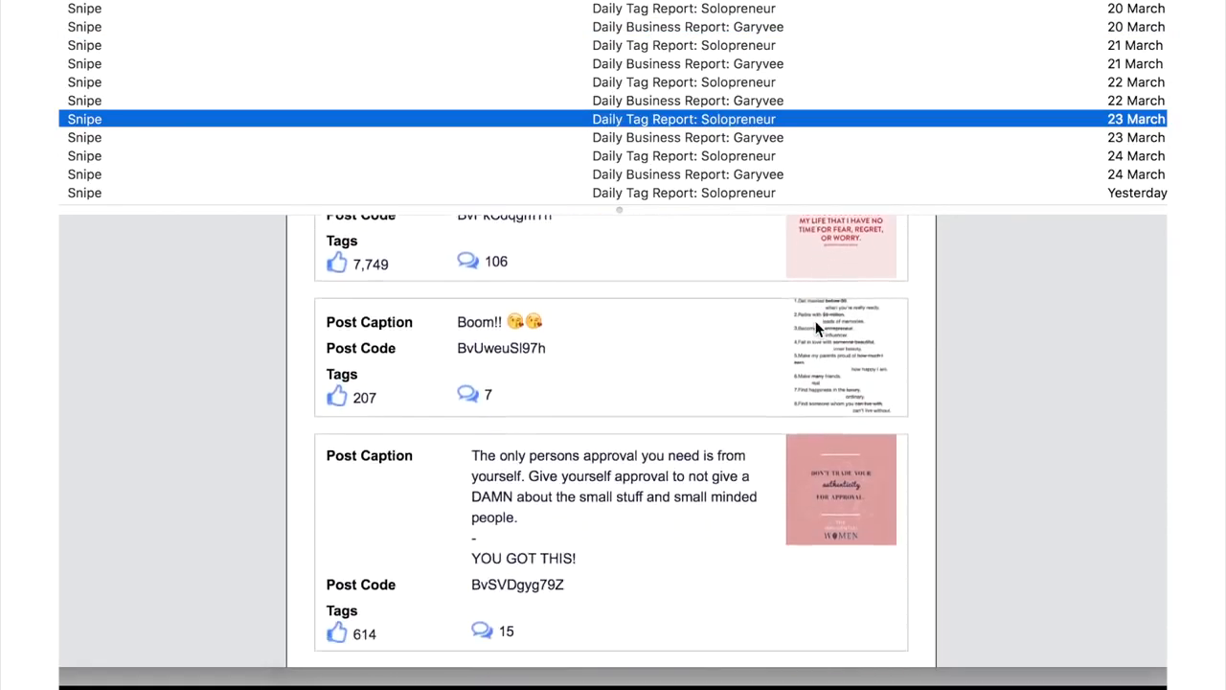